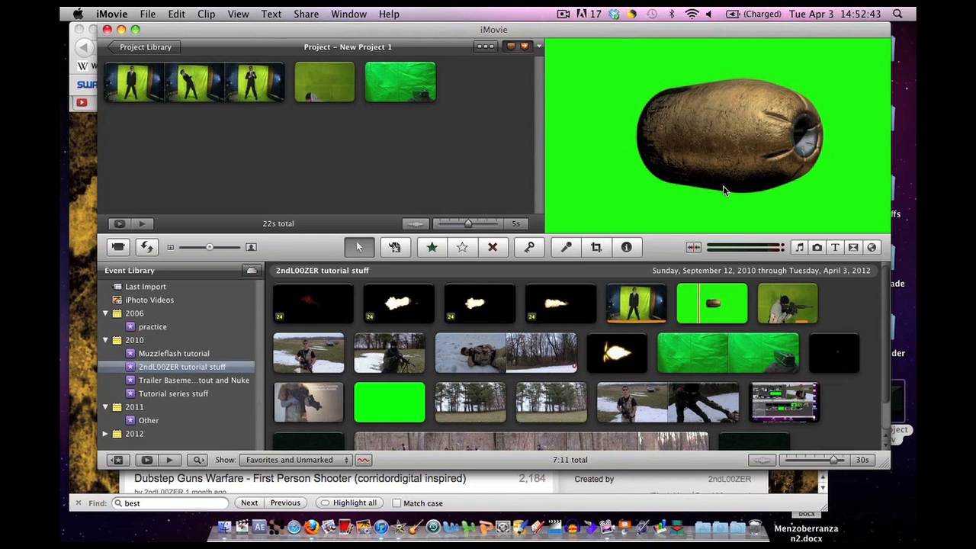
mouse_move(610, 180)
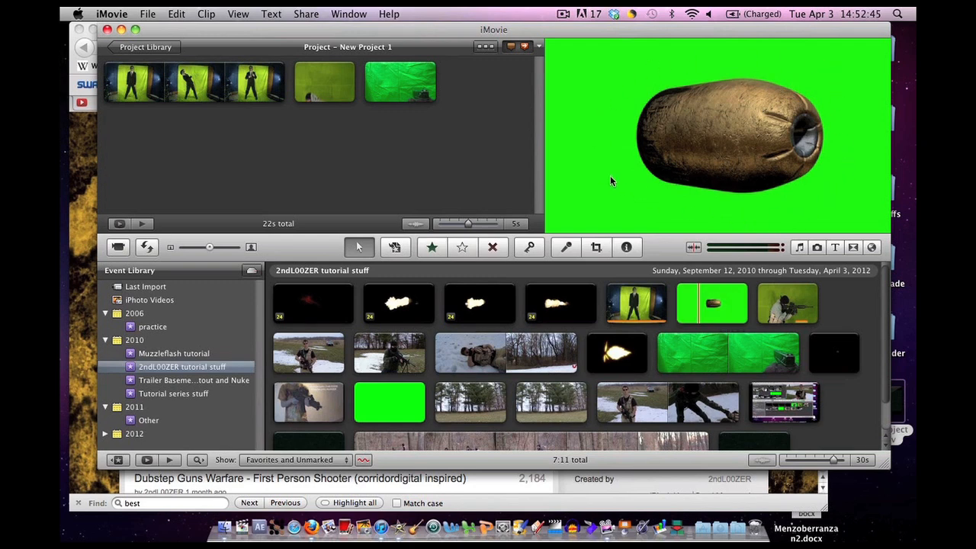
mouse_move(845, 191)
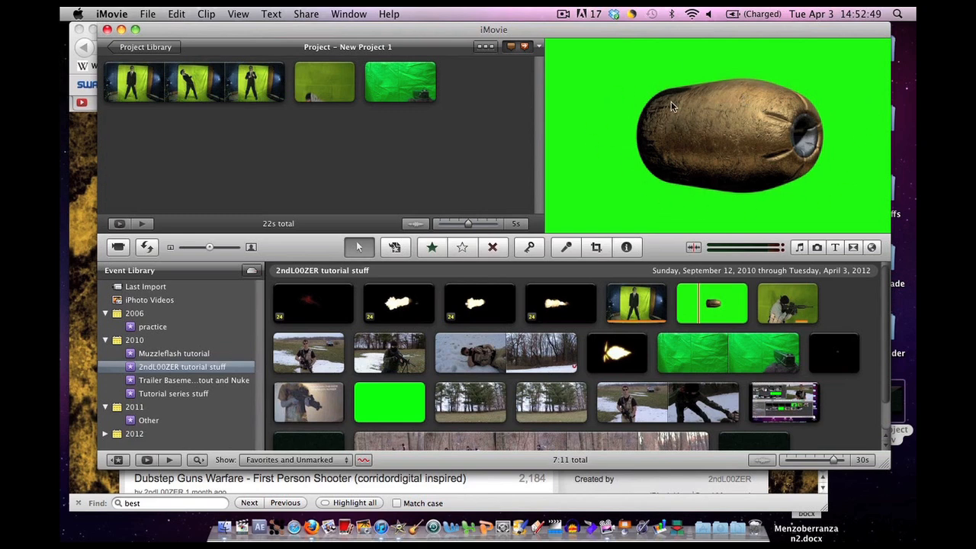
mouse_move(641, 109)
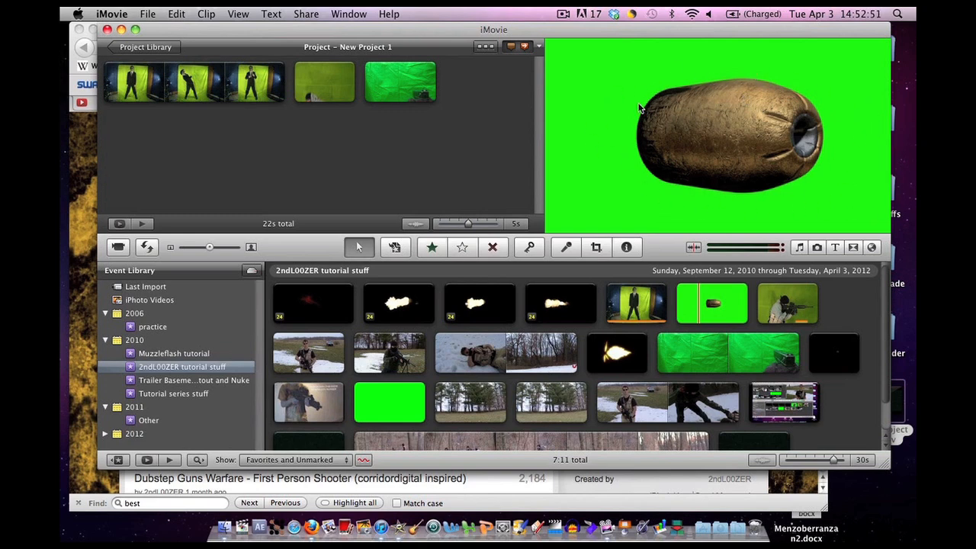
mouse_move(837, 194)
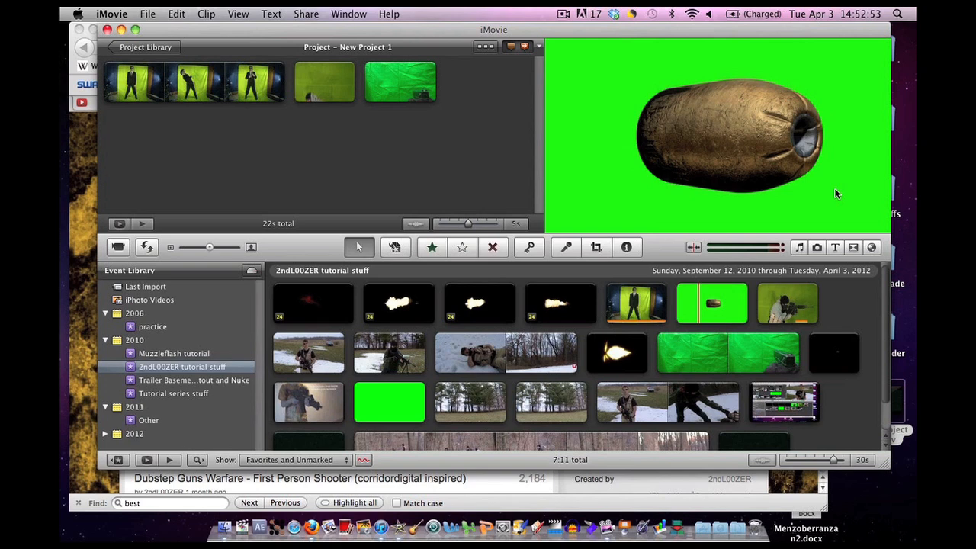
mouse_move(516, 147)
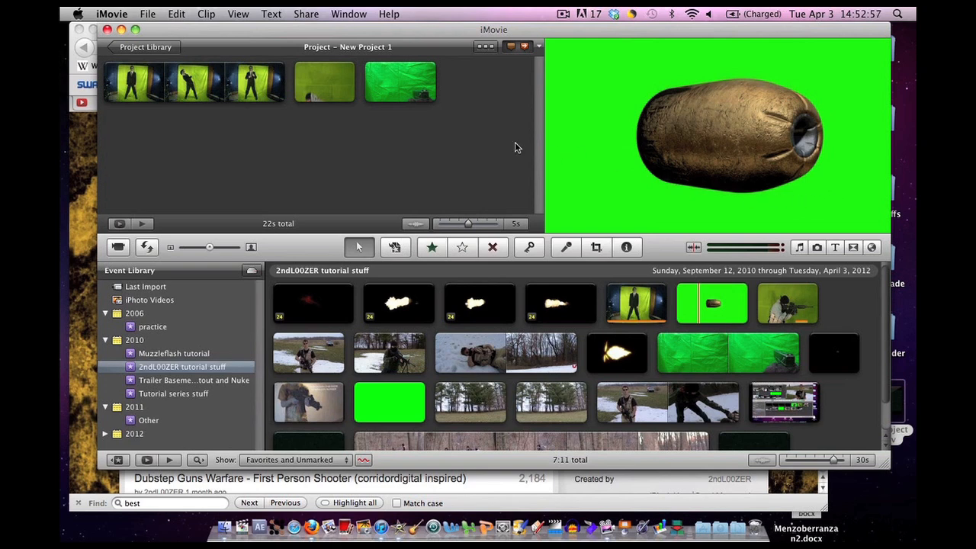
Skim the project clips to preview the rifle-shooter green-screen clip in the viewer
left_click(240, 81)
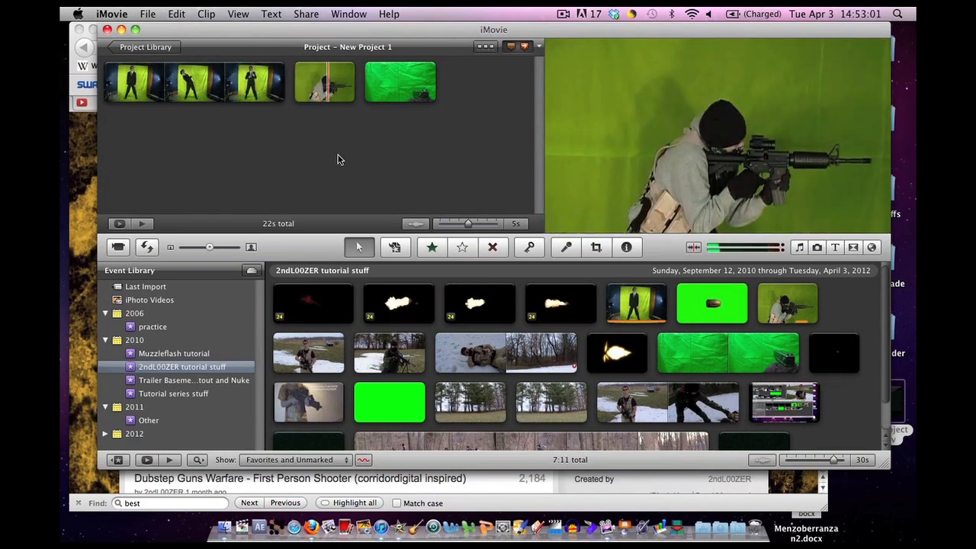
mouse_move(579, 126)
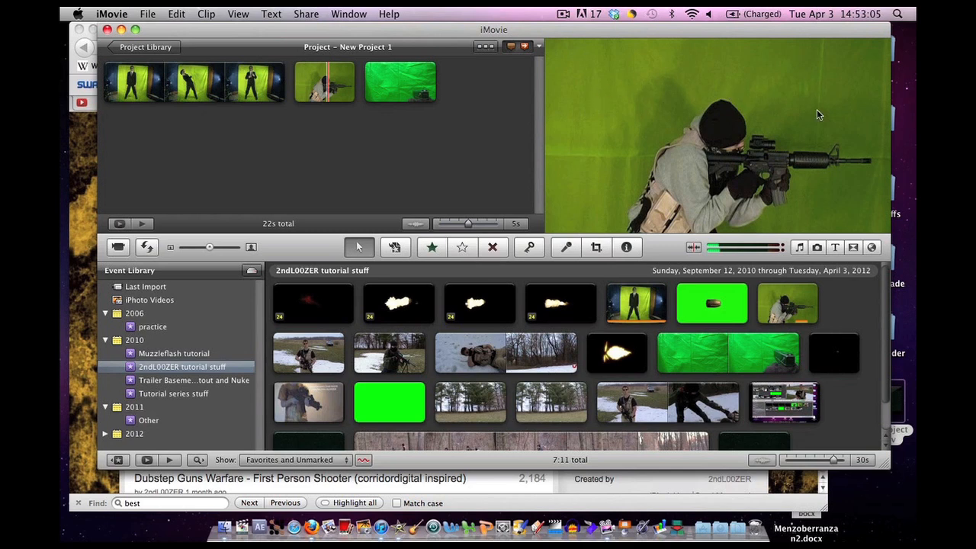
mouse_move(703, 318)
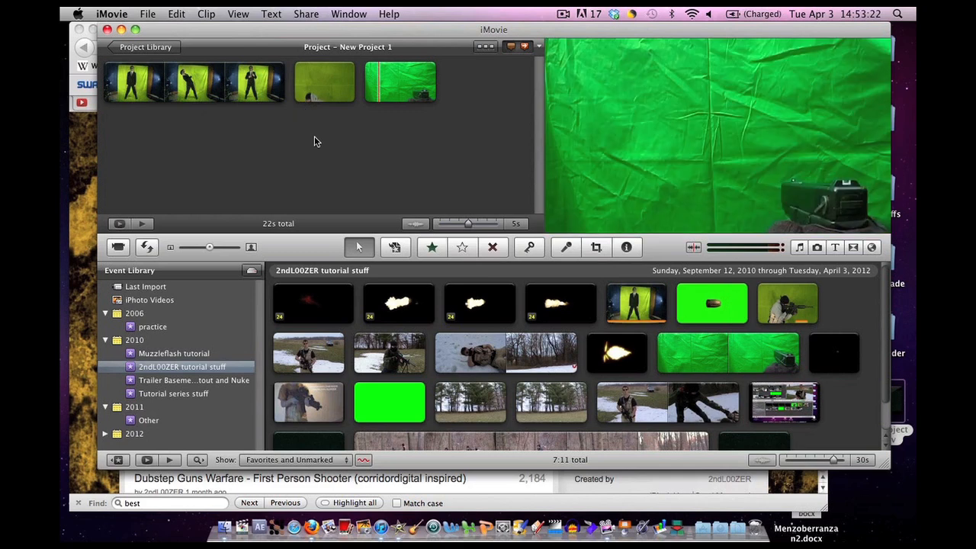
left_click(324, 82)
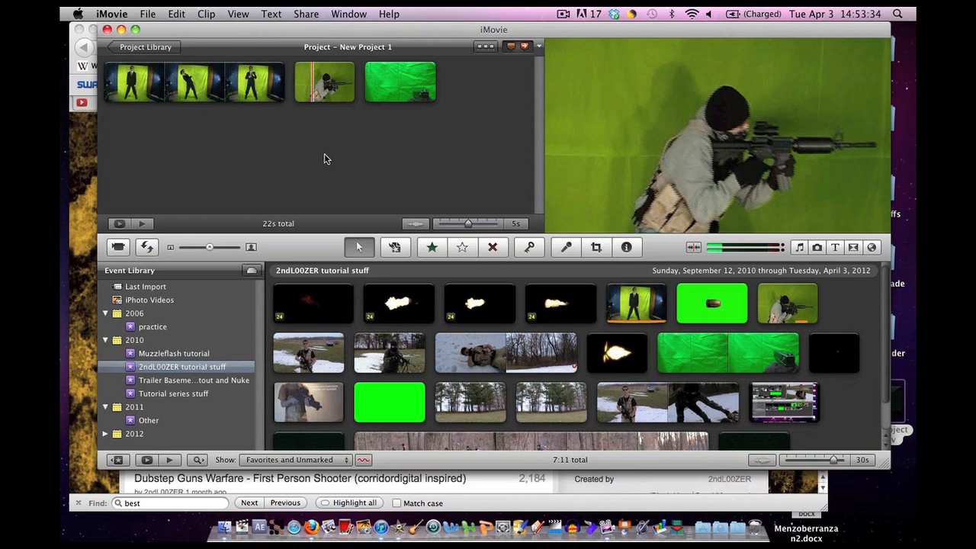
mouse_move(395, 134)
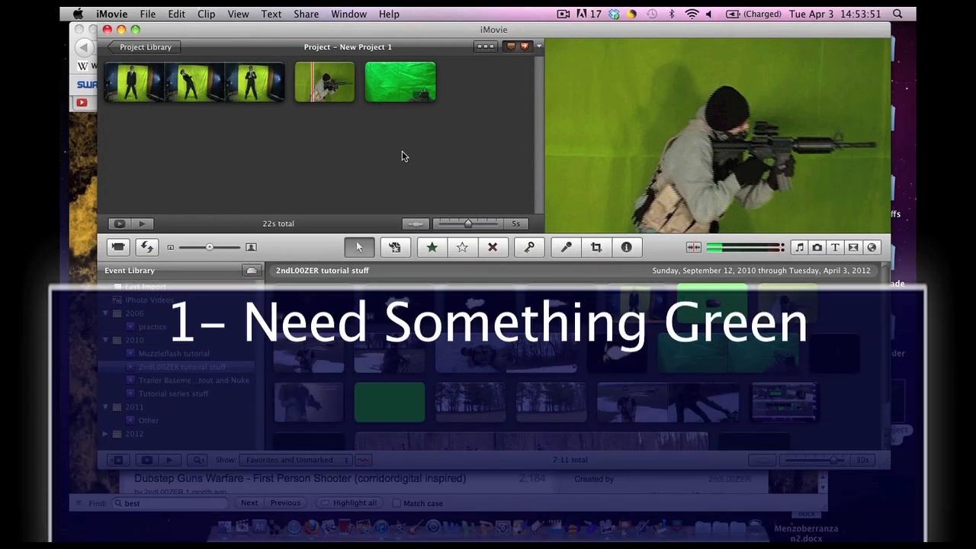
mouse_move(610, 106)
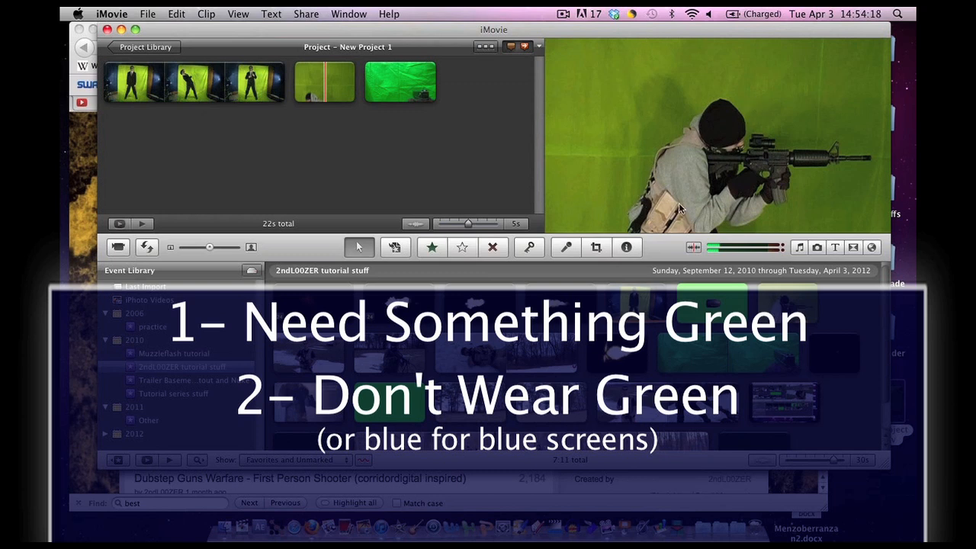
mouse_move(678, 182)
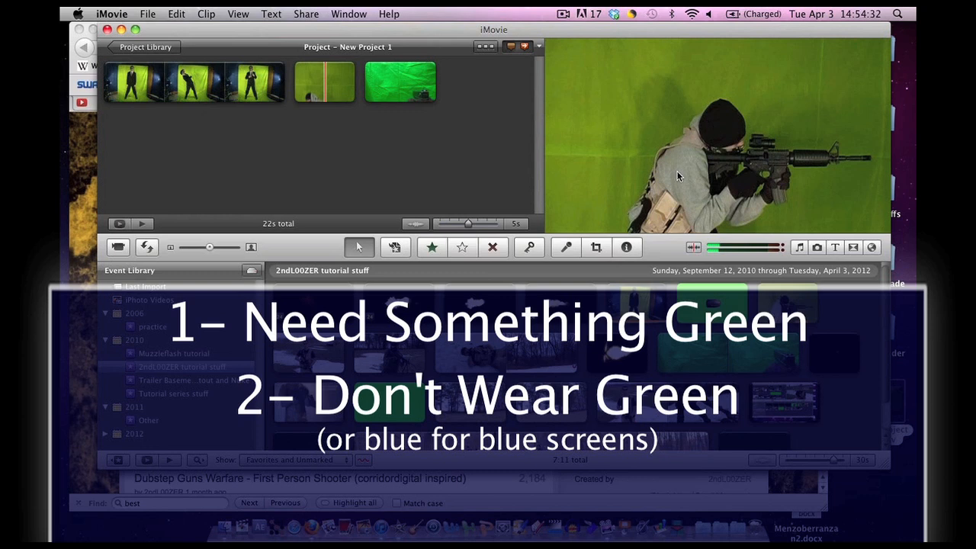
mouse_move(650, 186)
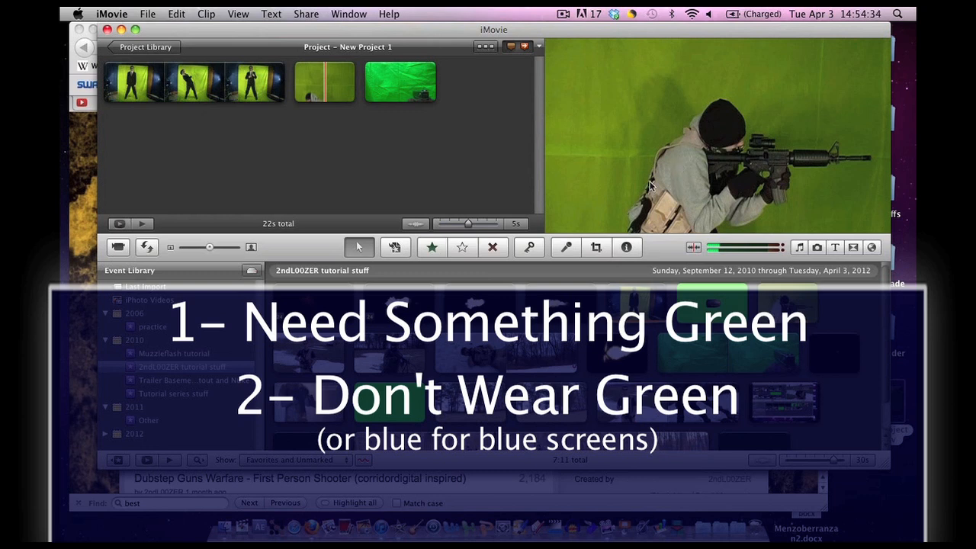
mouse_move(647, 155)
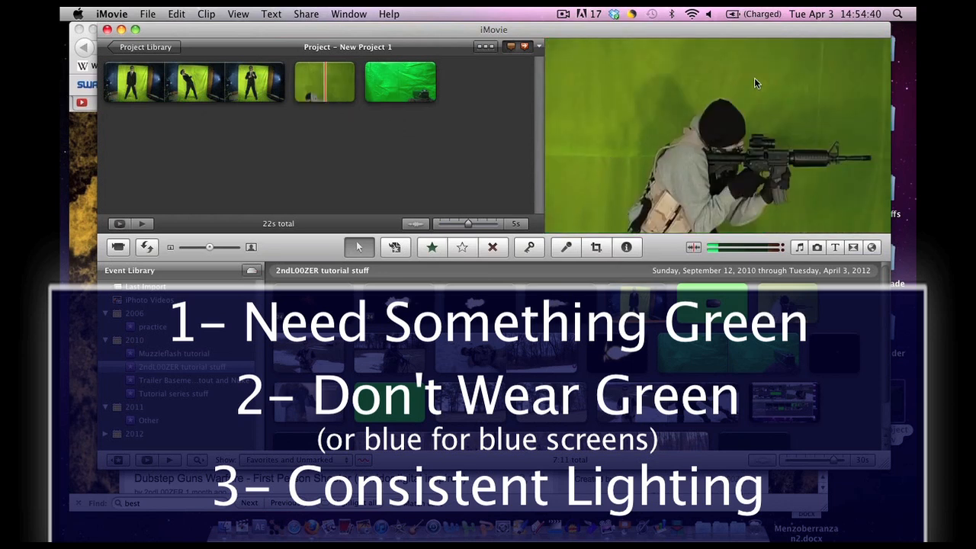
mouse_move(837, 131)
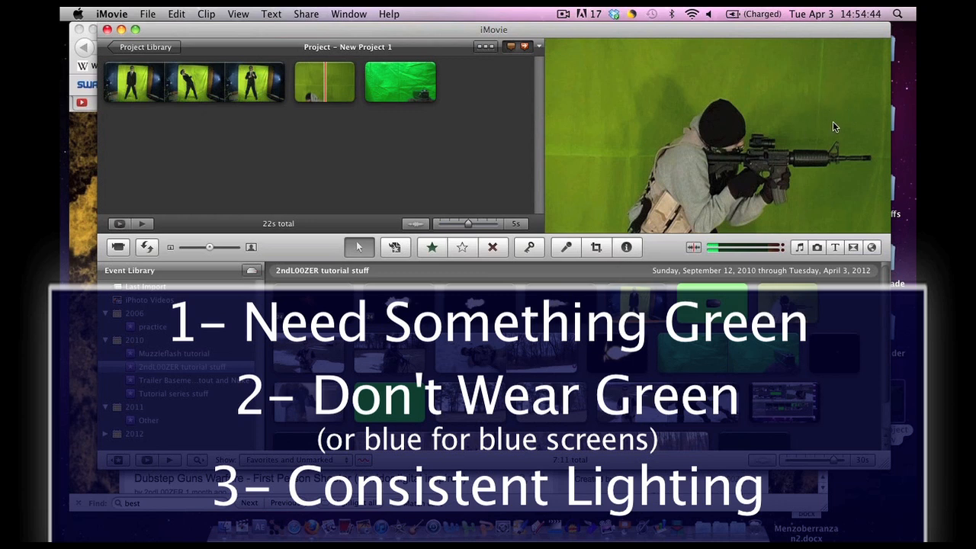
mouse_move(823, 124)
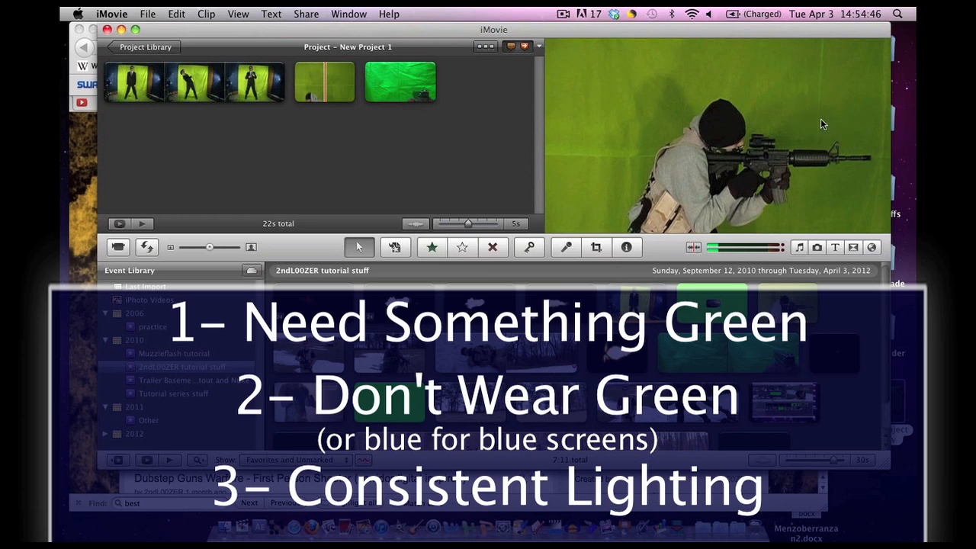
mouse_move(755, 70)
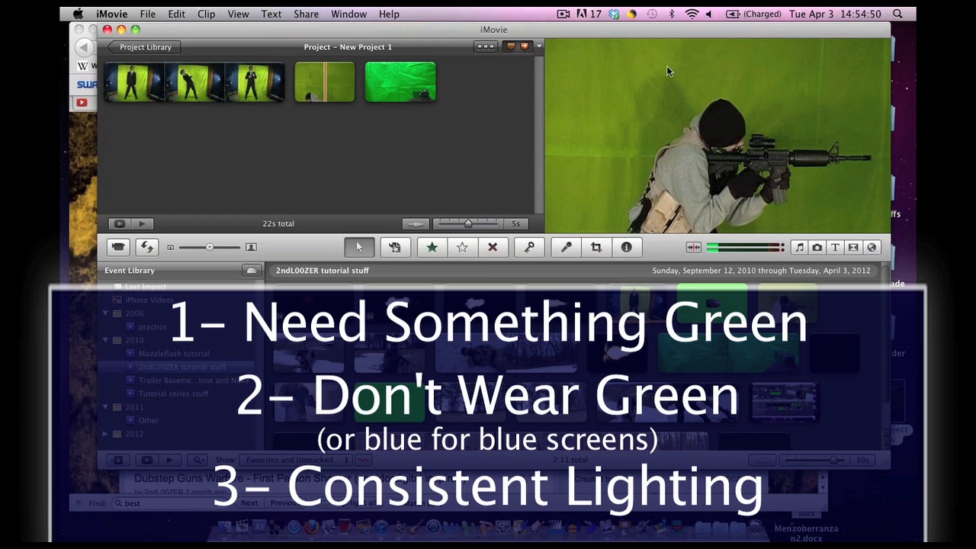
Select the first project clip to view the suited man against the green backdrop
left_click(194, 83)
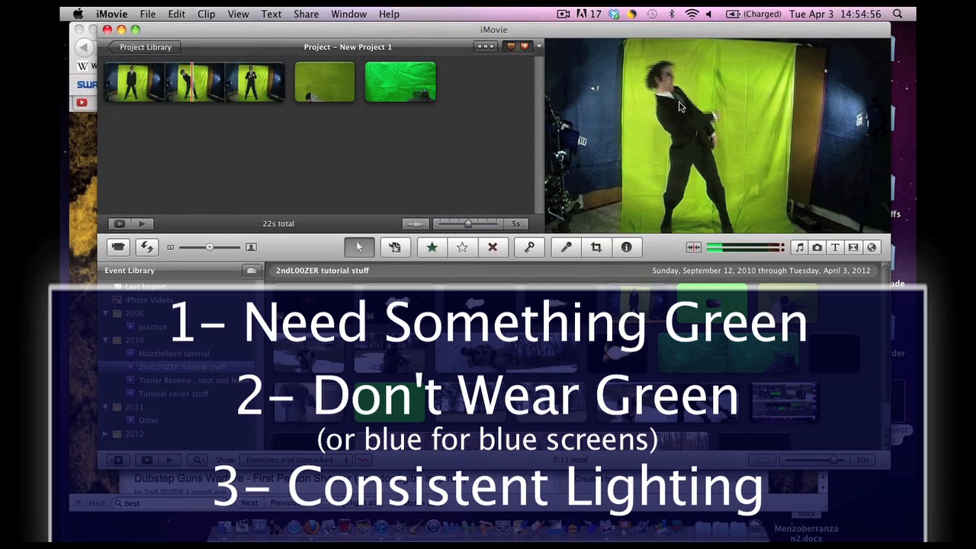
mouse_move(755, 133)
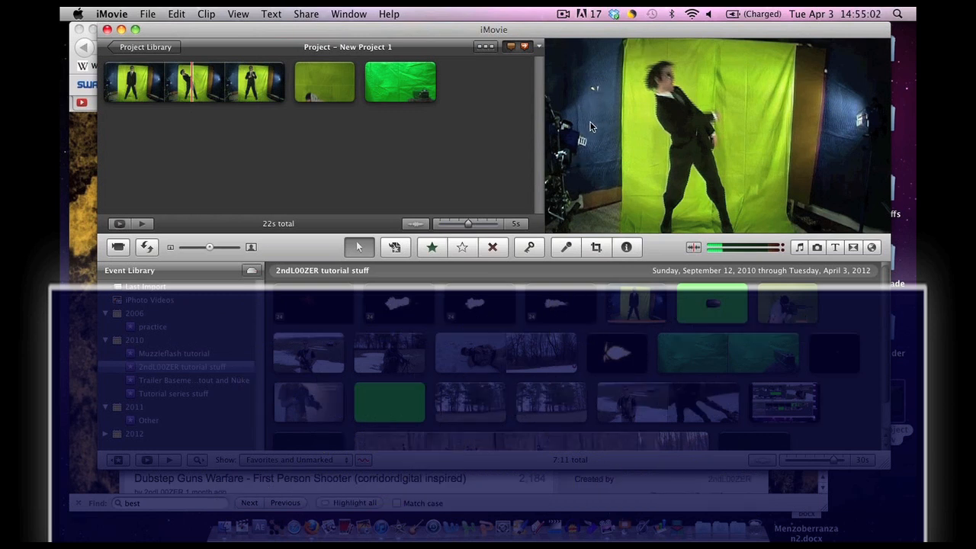
mouse_move(838, 108)
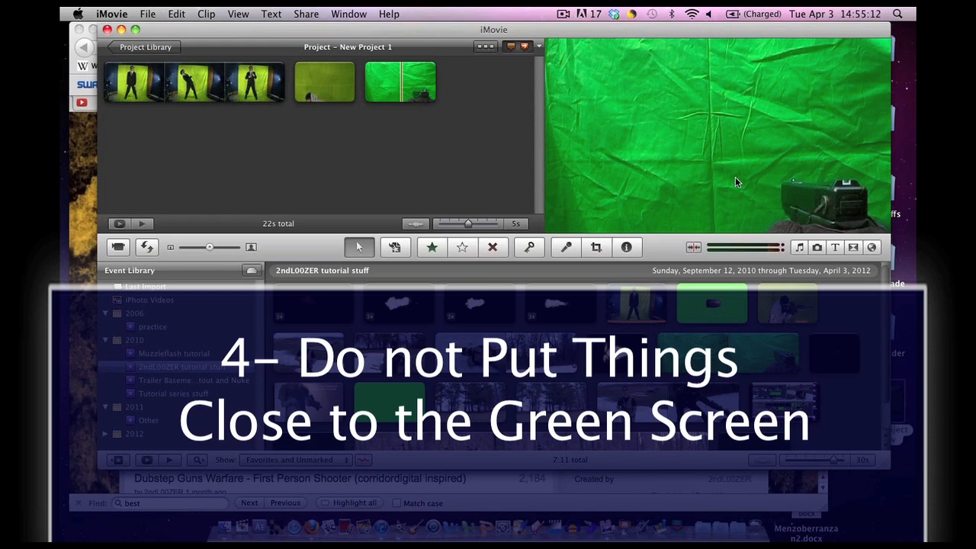
mouse_move(759, 170)
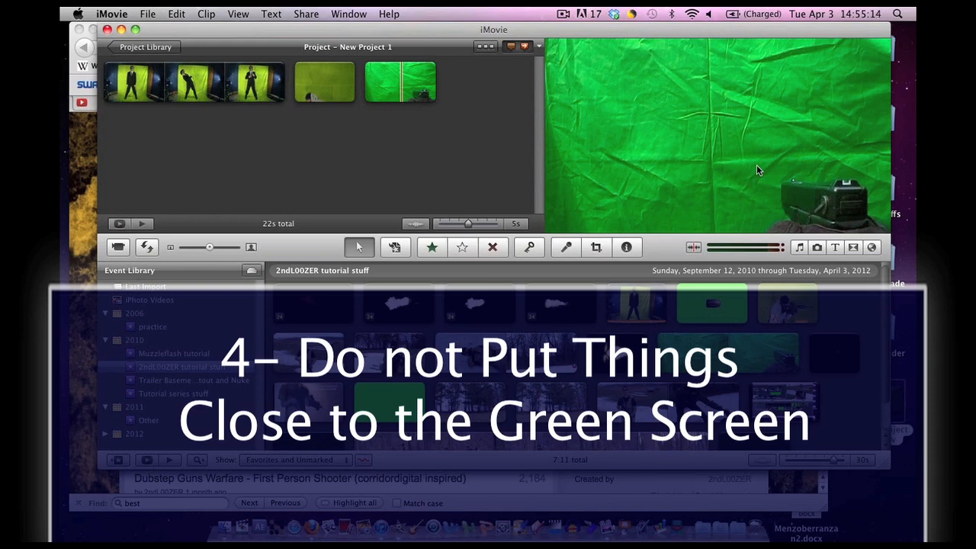
mouse_move(768, 169)
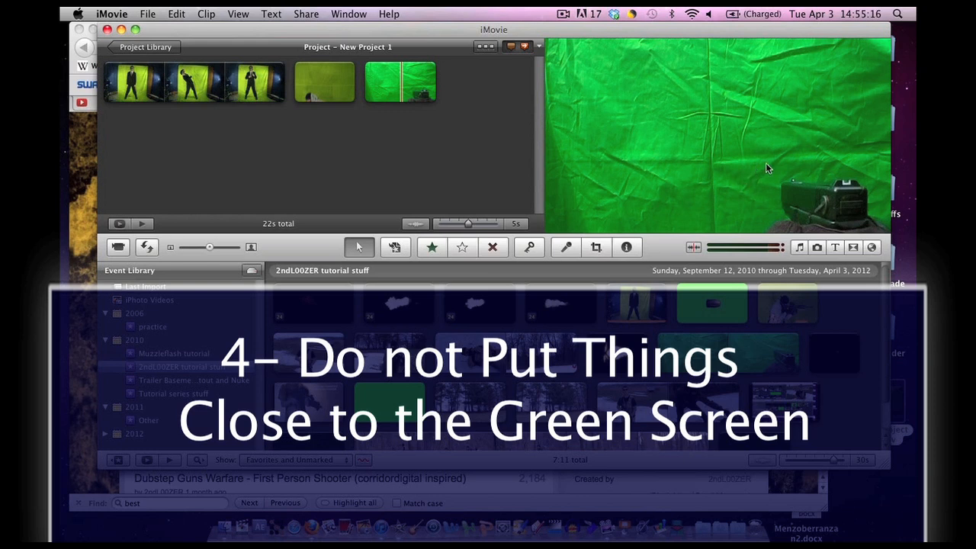
mouse_move(757, 145)
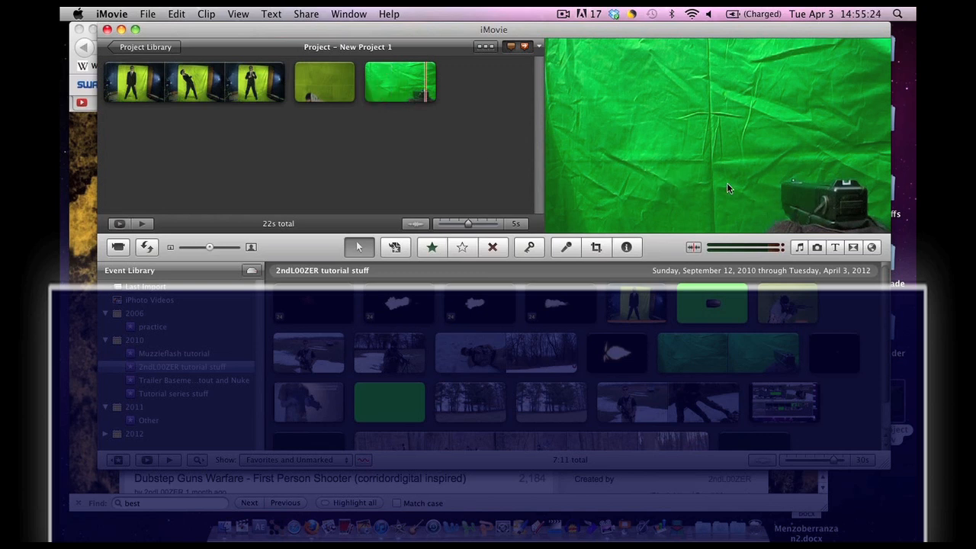
mouse_move(714, 135)
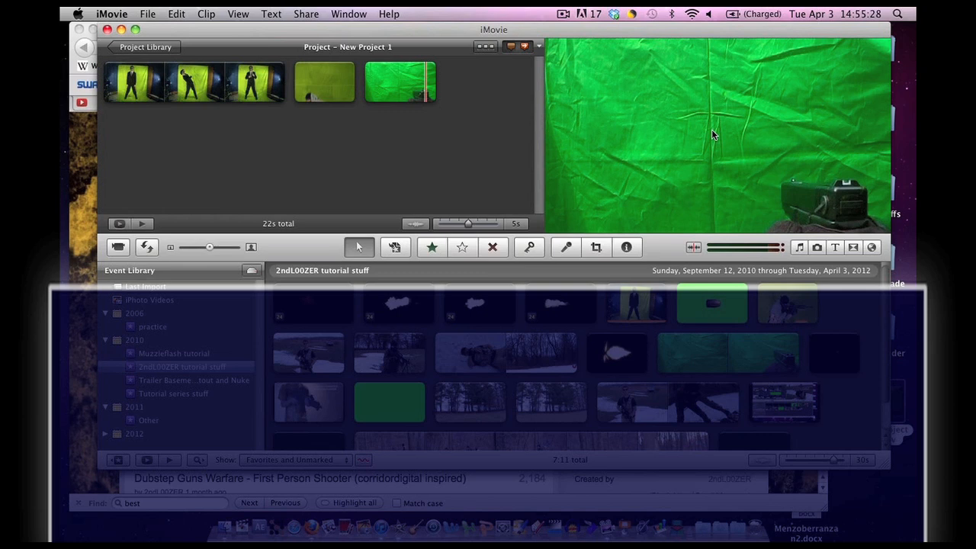
mouse_move(766, 144)
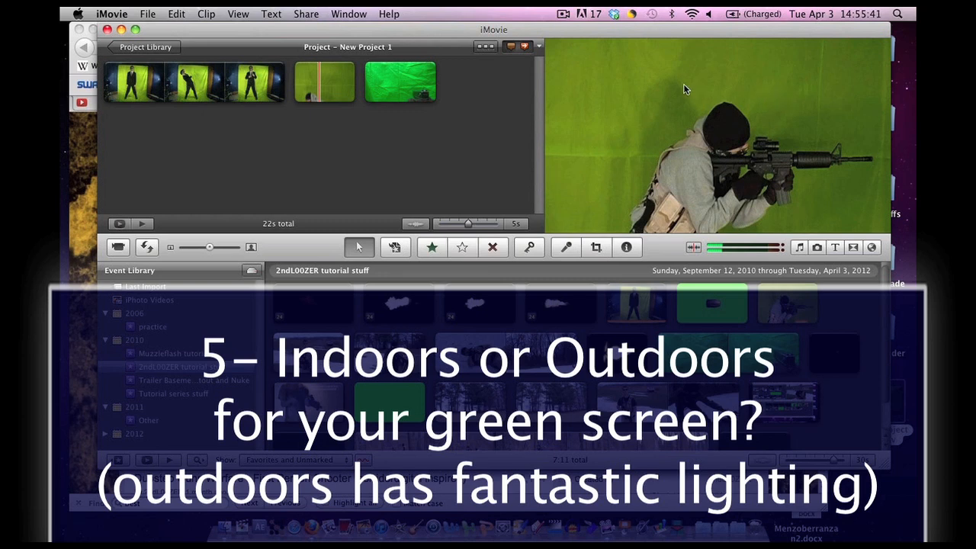
mouse_move(789, 82)
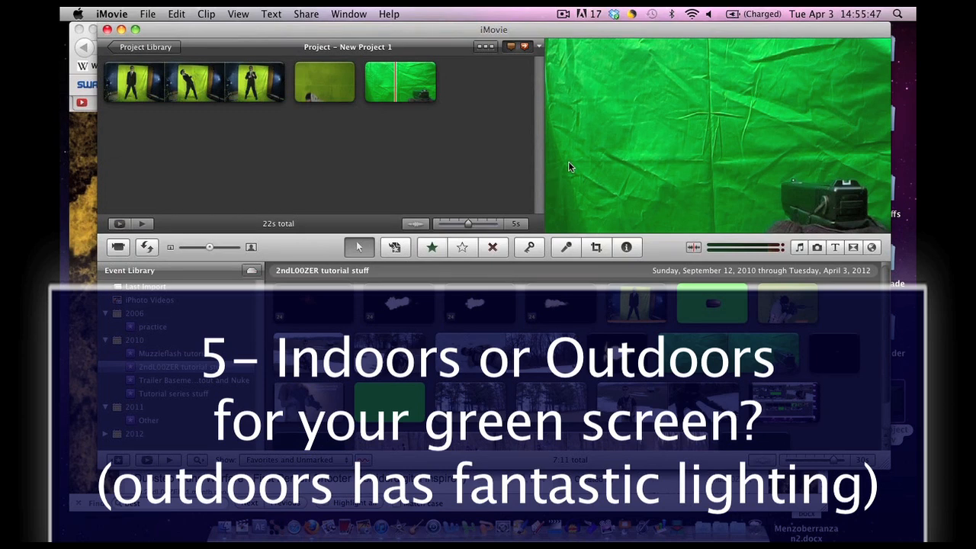
mouse_move(854, 94)
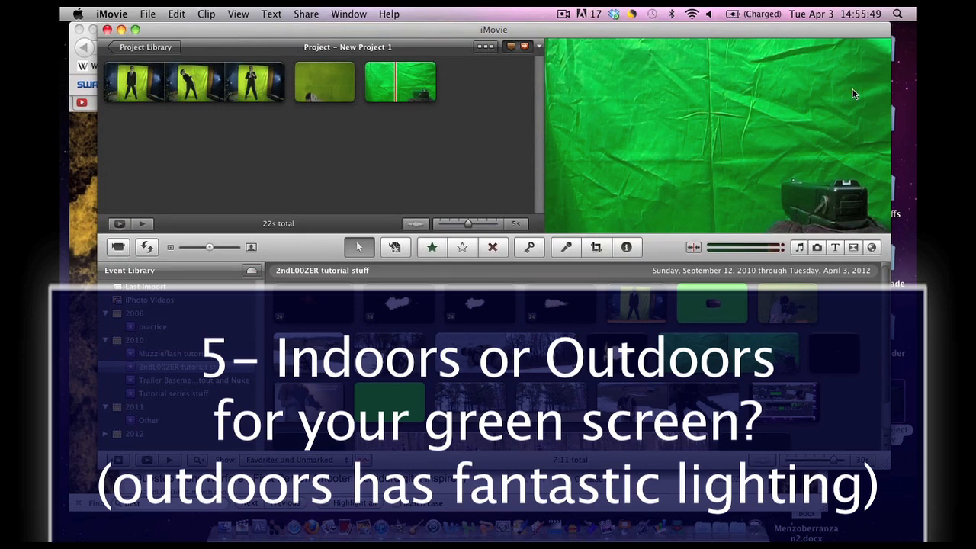
mouse_move(854, 86)
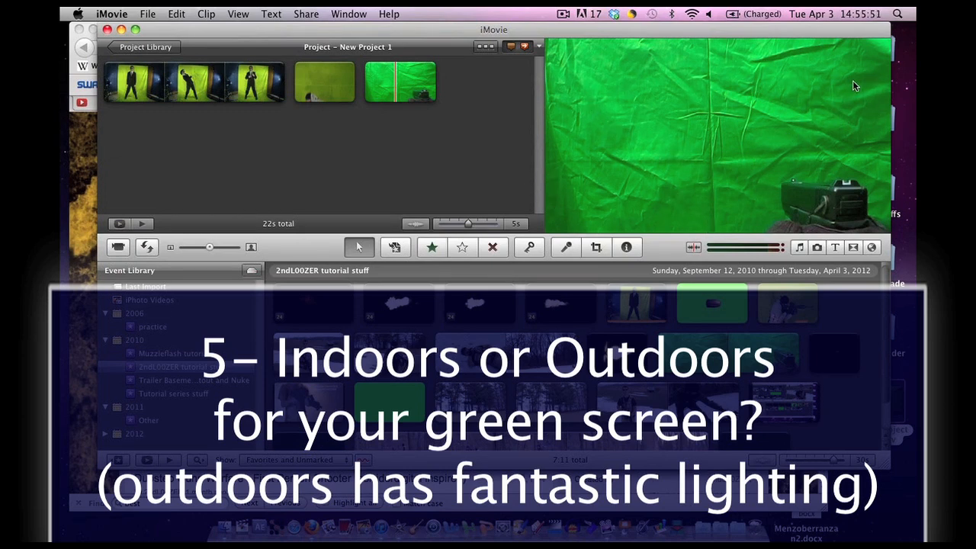
mouse_move(752, 153)
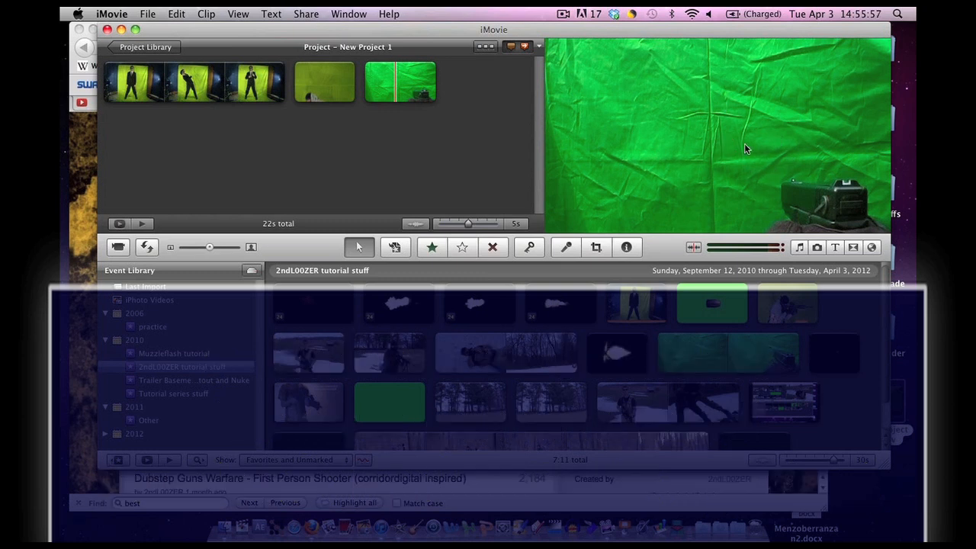
mouse_move(709, 111)
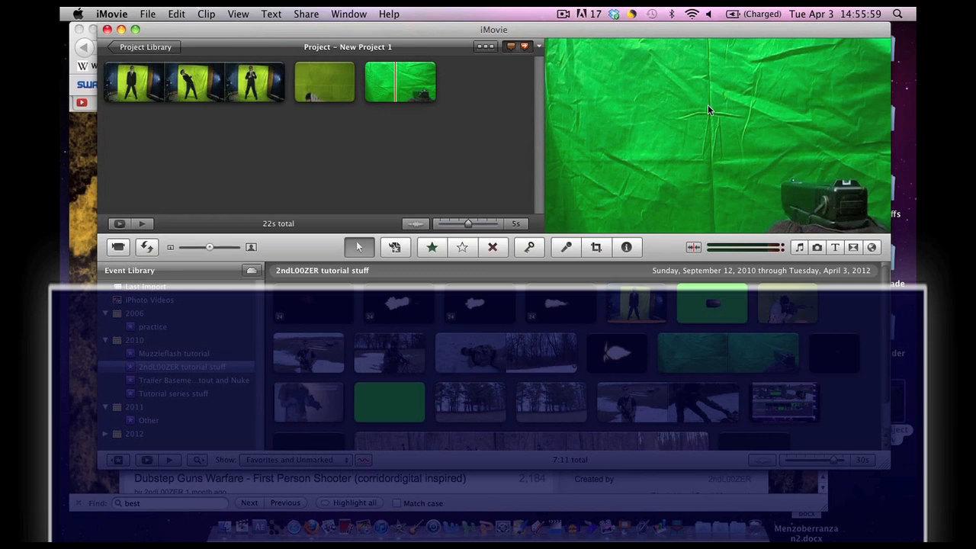
mouse_move(700, 145)
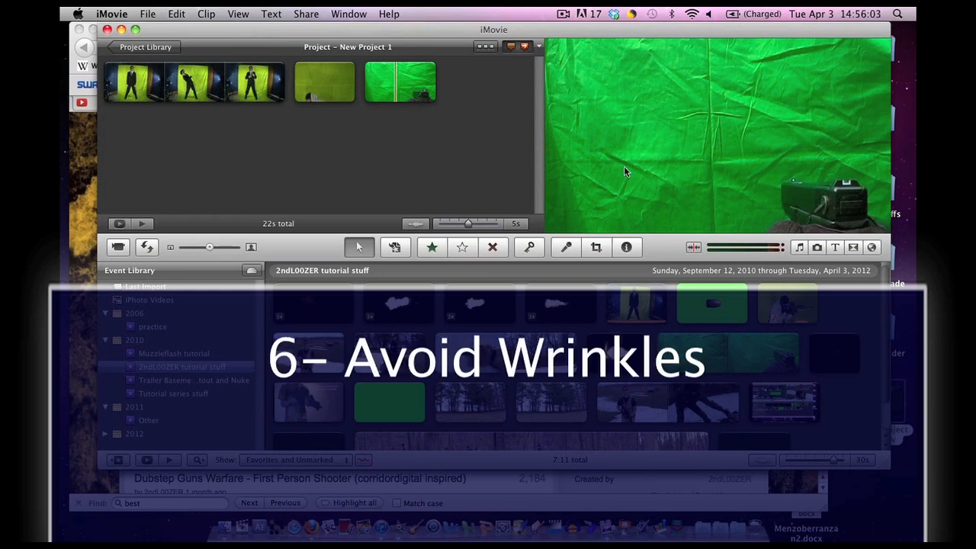
mouse_move(680, 130)
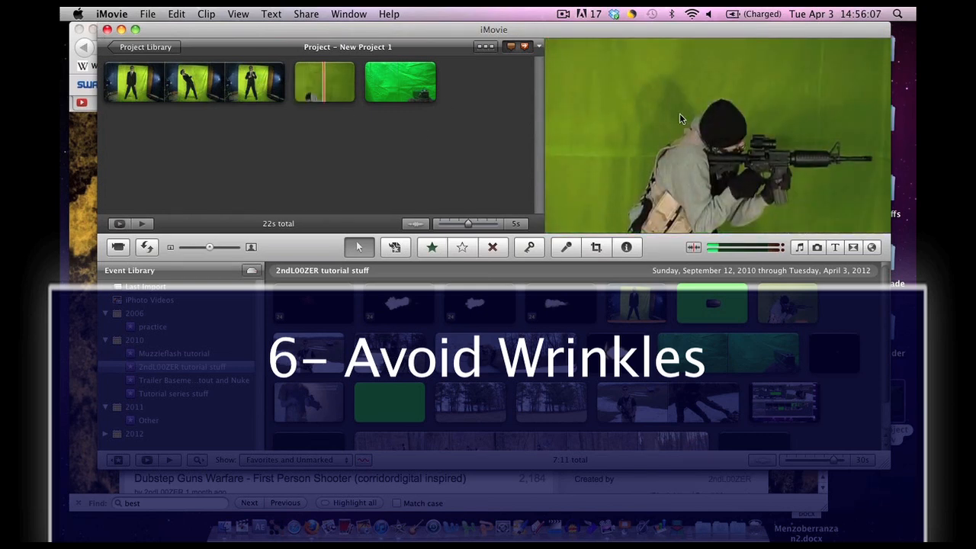
mouse_move(285, 102)
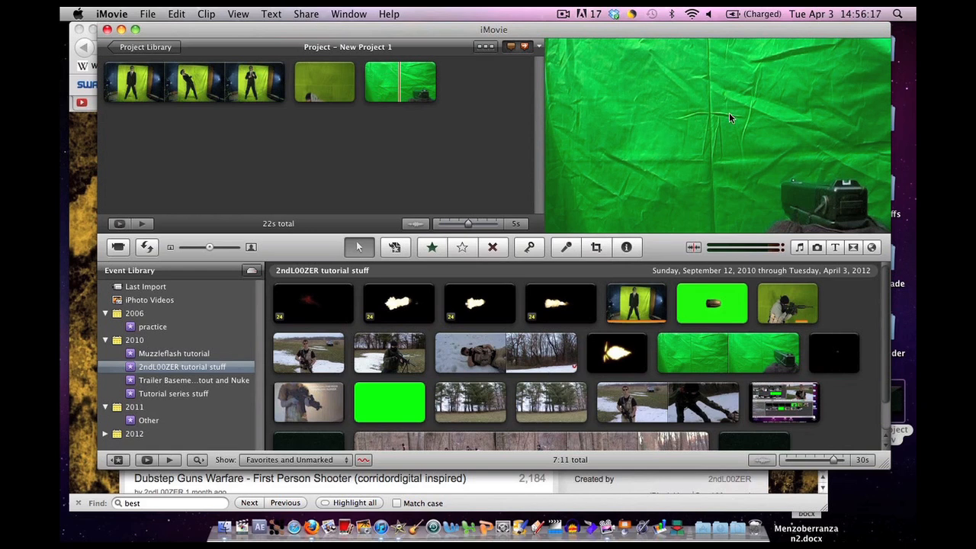
mouse_move(756, 133)
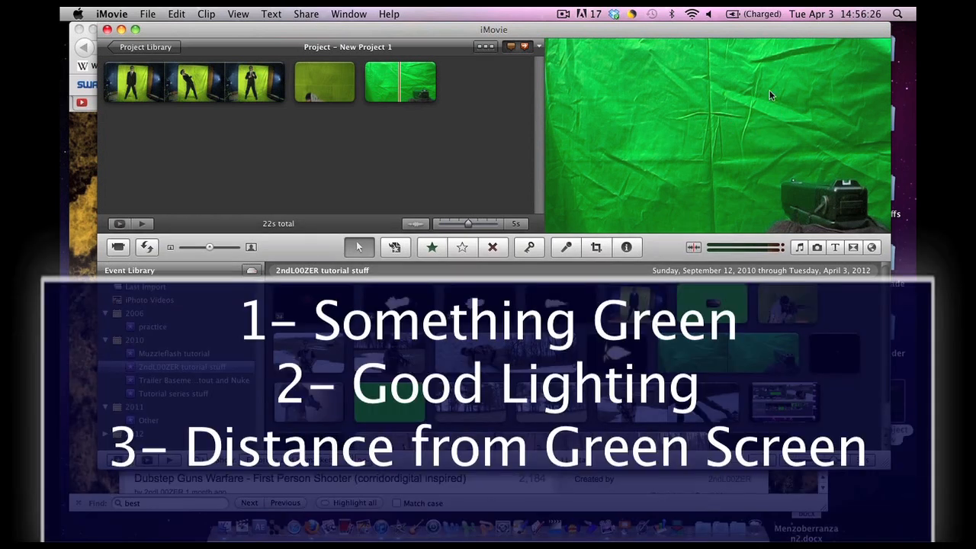
mouse_move(689, 97)
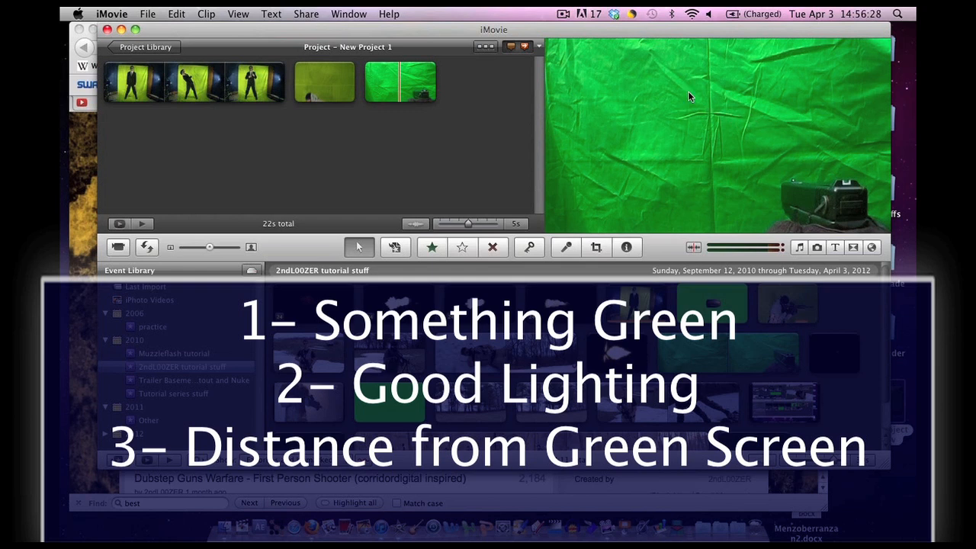
mouse_move(730, 148)
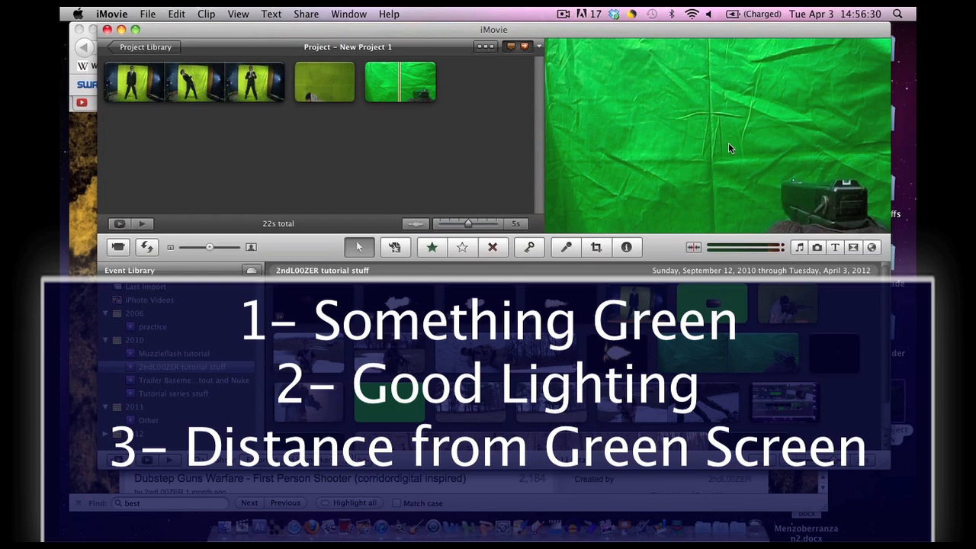
mouse_move(820, 195)
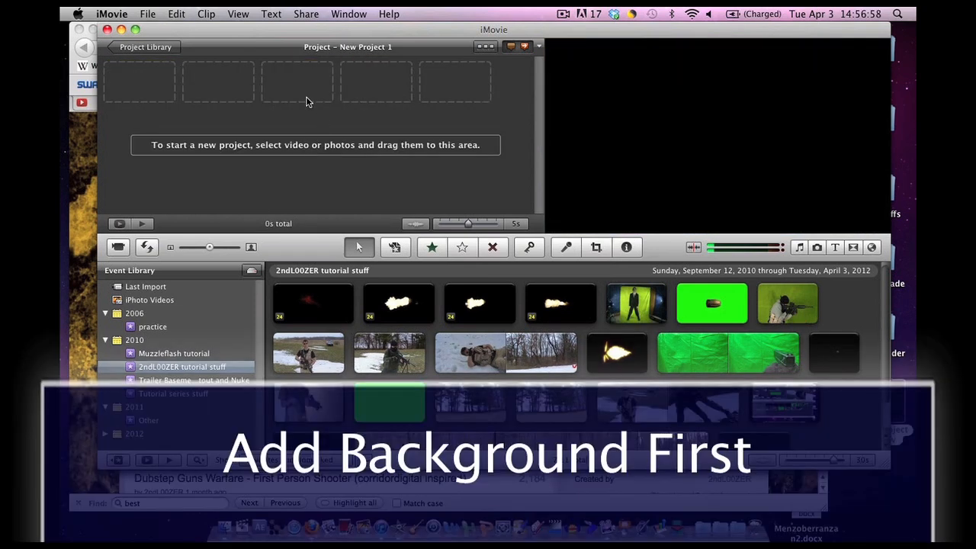
mouse_move(340, 107)
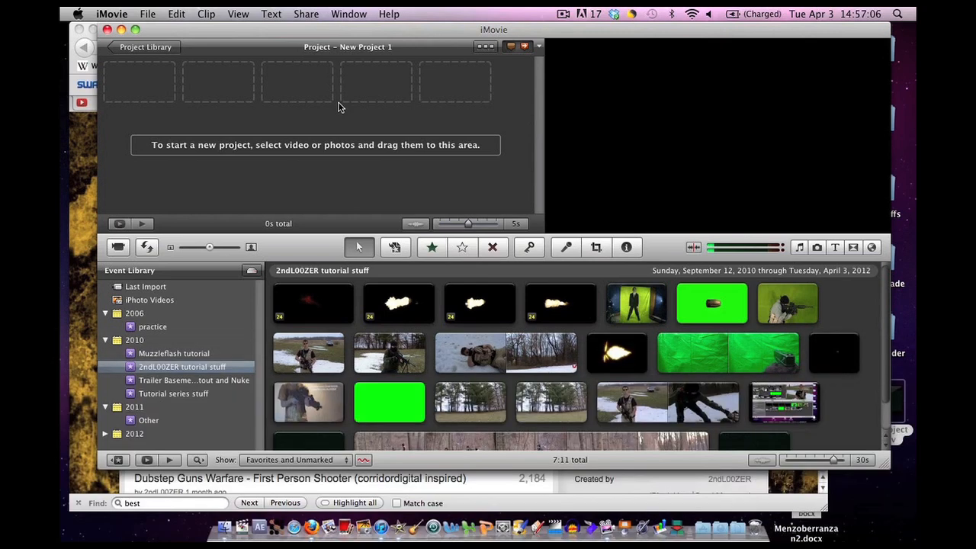
mouse_move(344, 109)
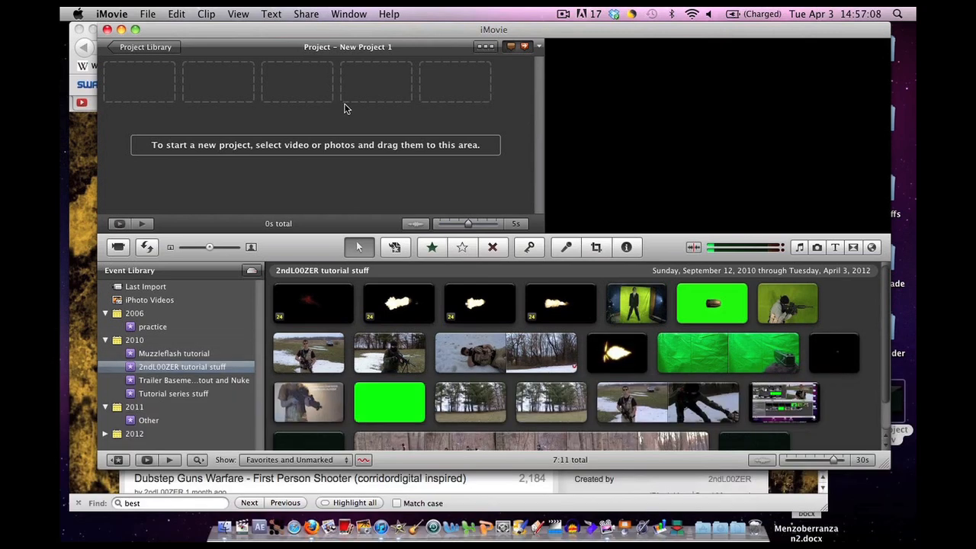
mouse_move(329, 109)
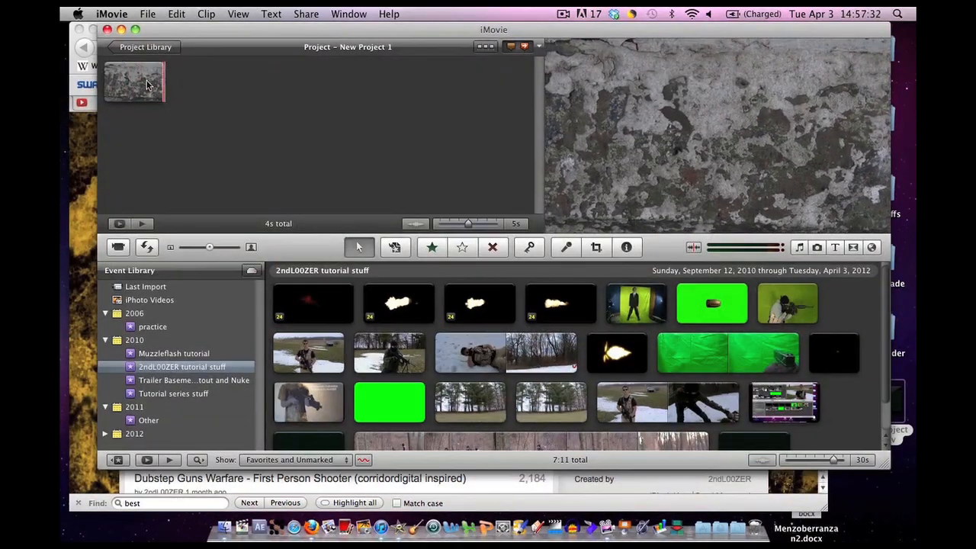
Set the stone-wall clip's cropping to Fit, removing any Ken Burns motion
left_click(133, 82)
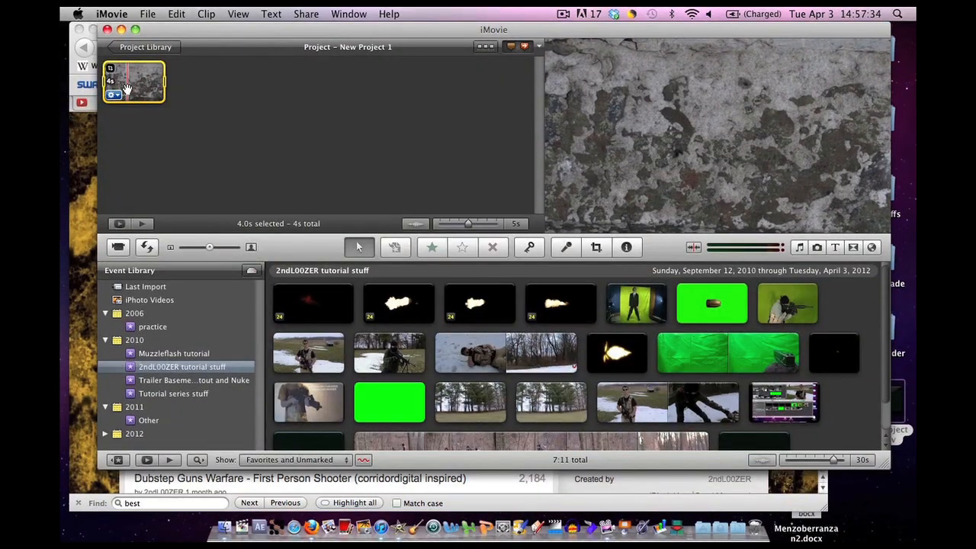
left_click(134, 81)
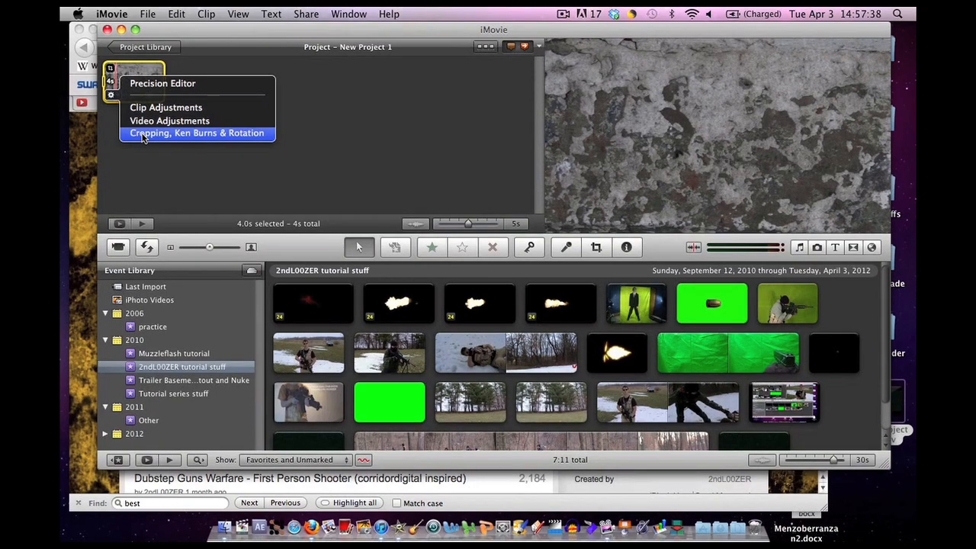
left_click(197, 133)
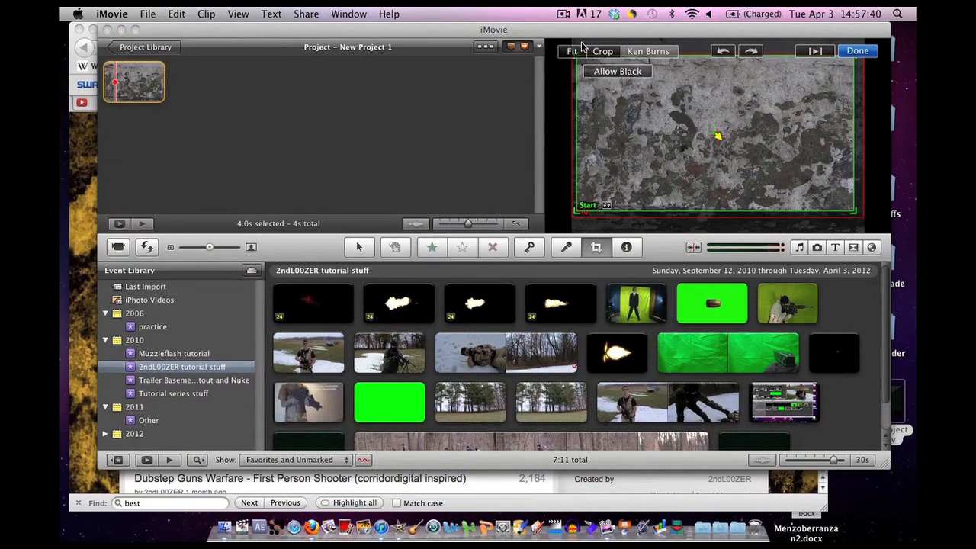
left_click(571, 51)
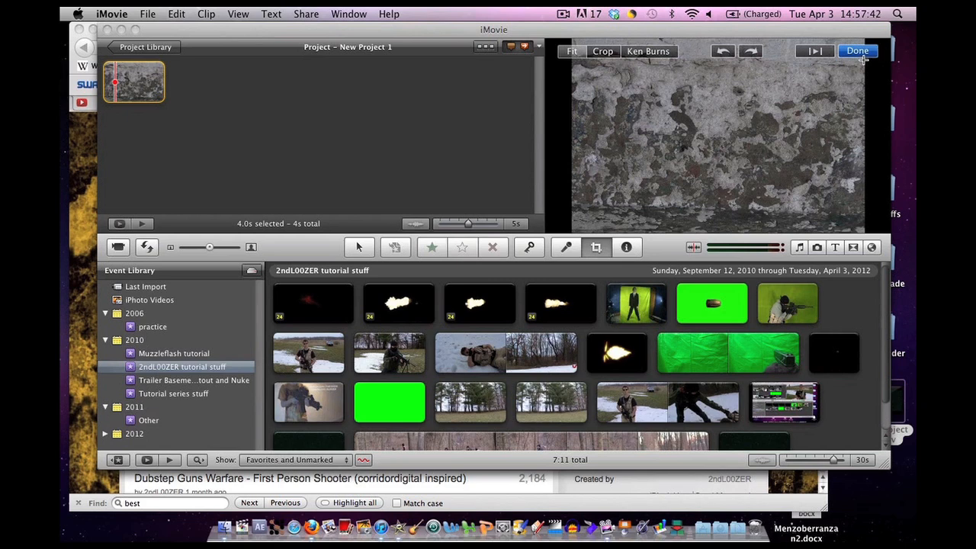
left_click(858, 51)
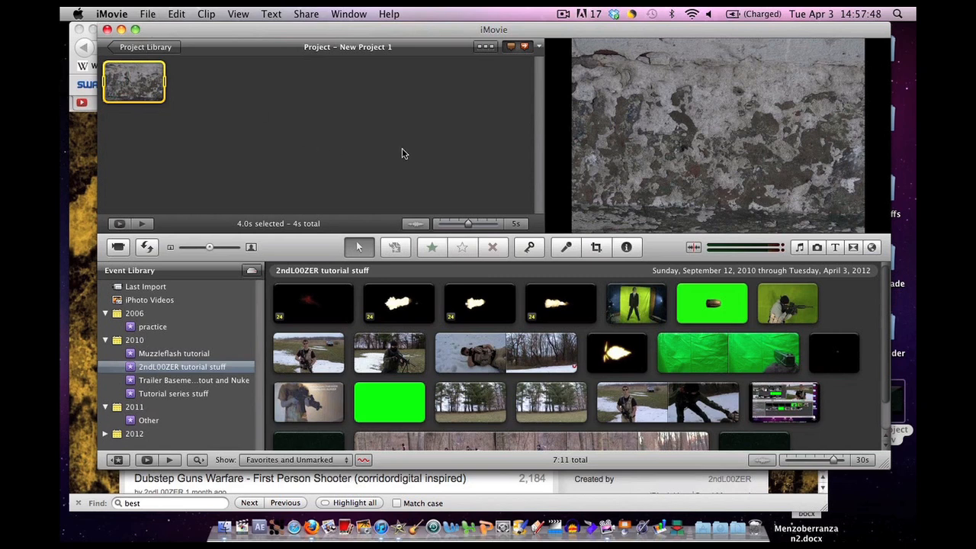
mouse_move(348, 171)
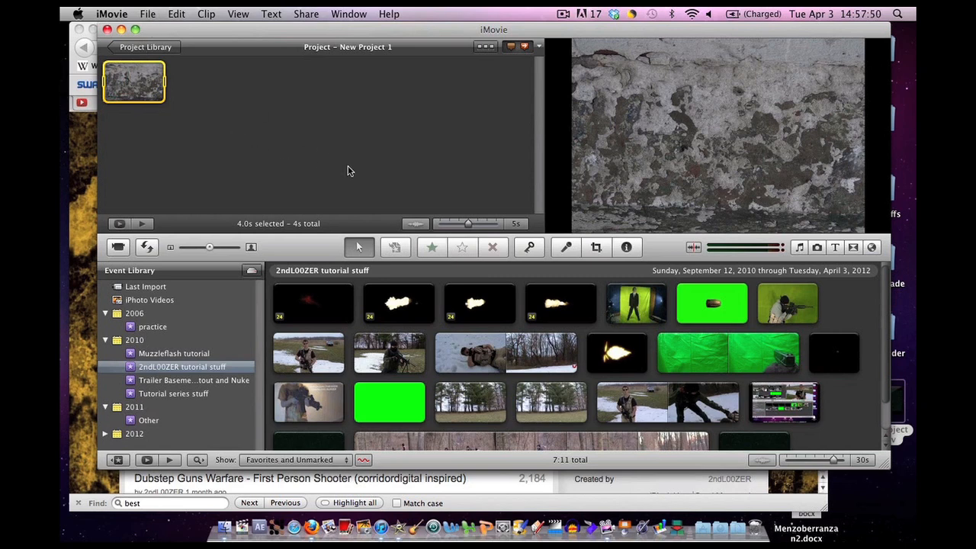
mouse_move(450, 191)
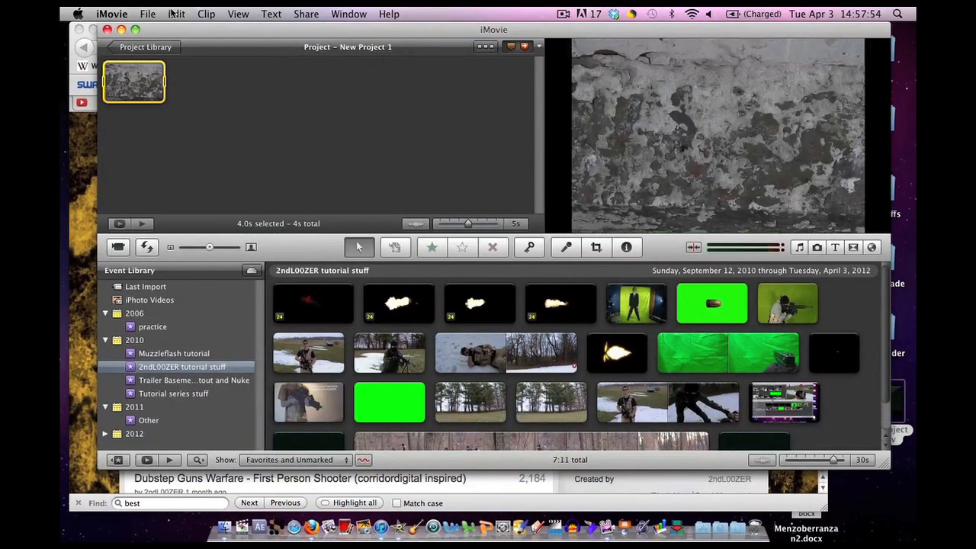
Enable Show Advanced Tools in iMovie Preferences and close the window
left_click(111, 13)
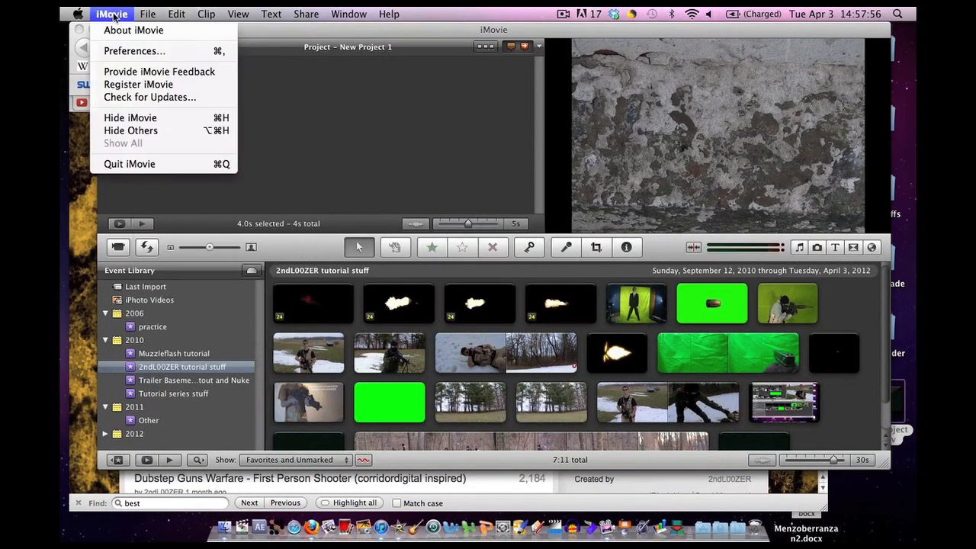
left_click(134, 50)
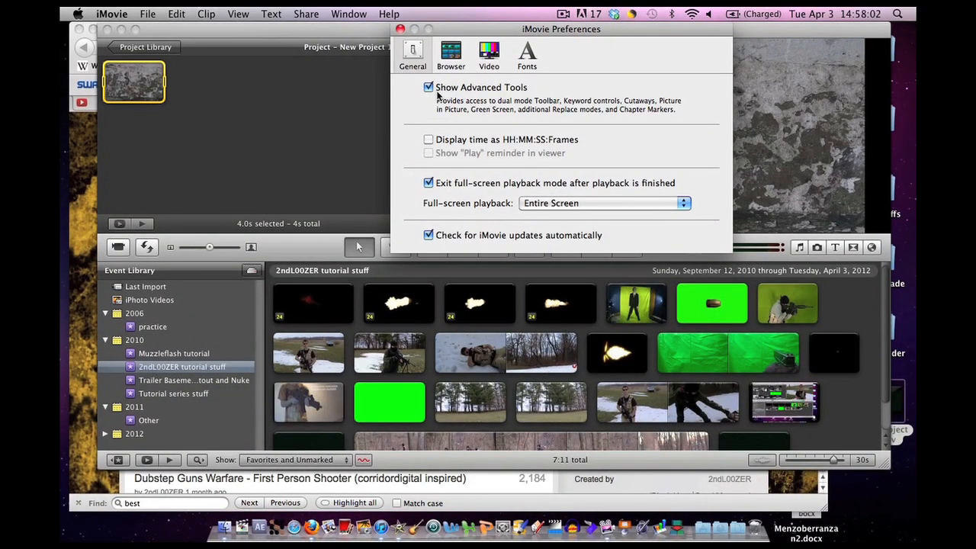
left_click(400, 29)
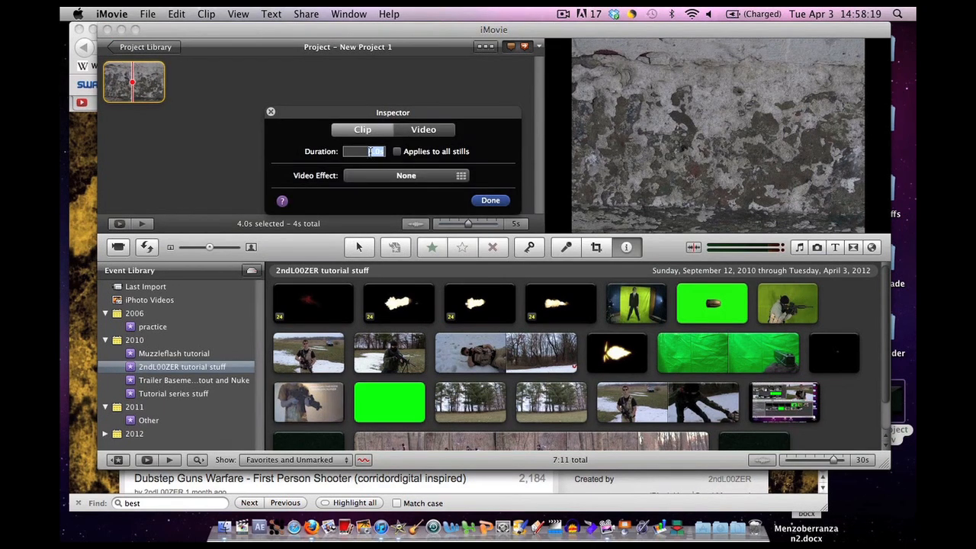
Enter a 20-second Duration for the stone-wall clip and confirm
type("20")
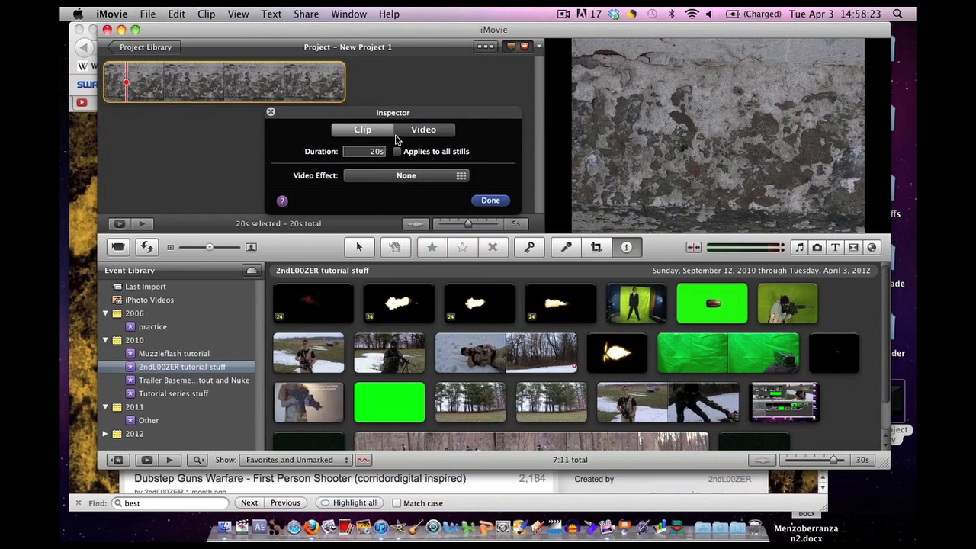
left_click(490, 200)
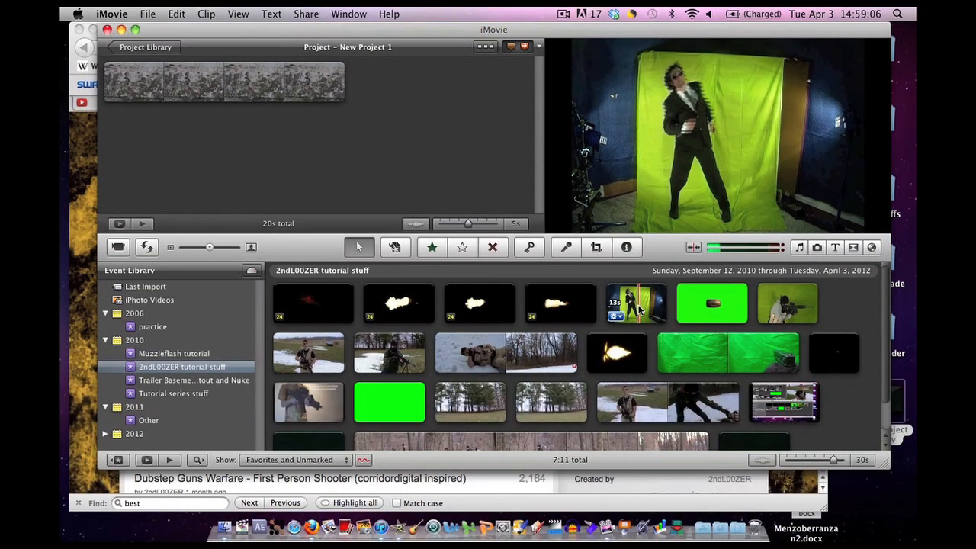
Drop the suited man's clip onto the stone-wall clip as a Green Screen overlay
left_click(637, 303)
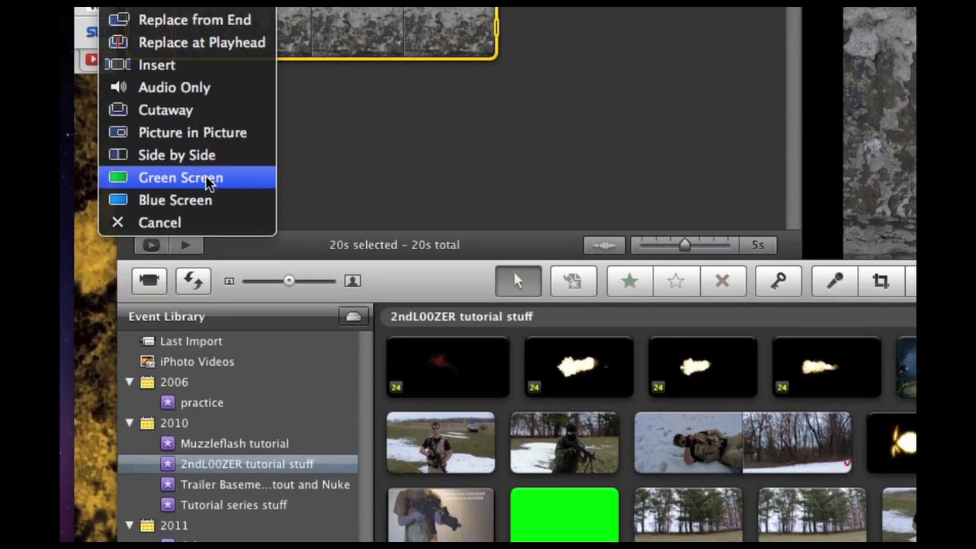
mouse_move(200, 200)
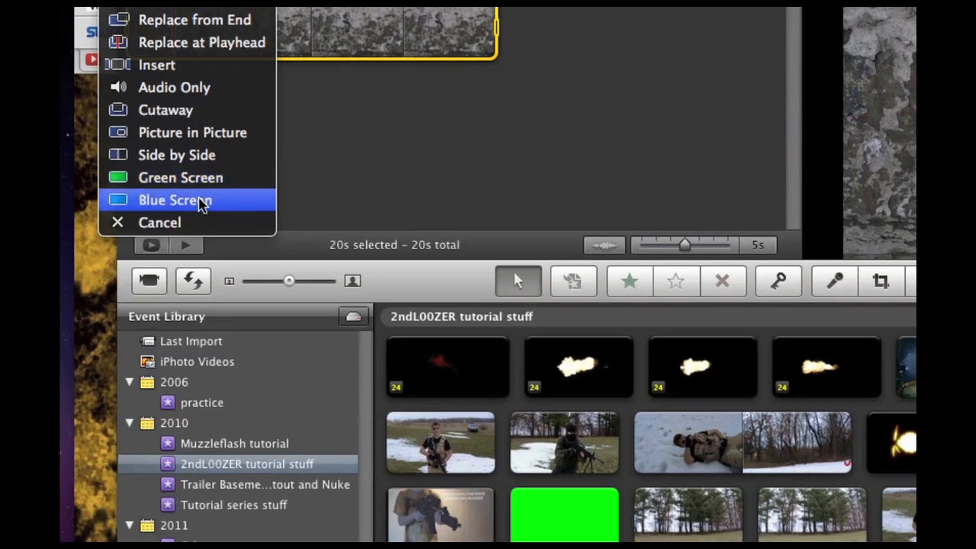
mouse_move(202, 189)
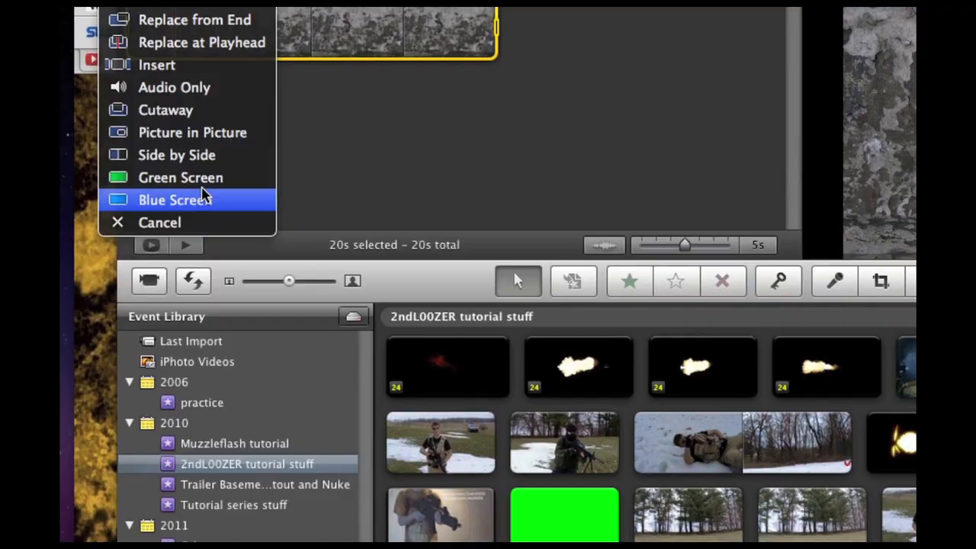
left_click(176, 199)
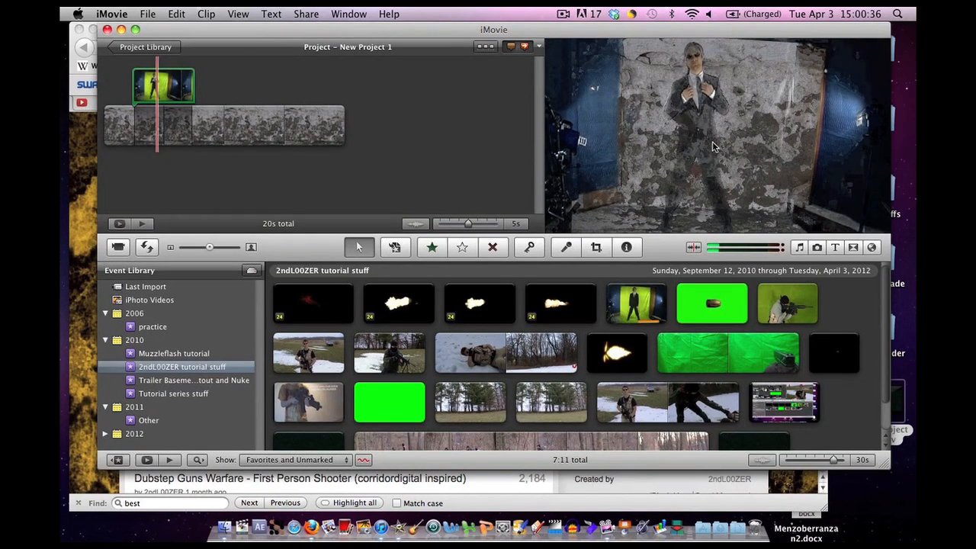
mouse_move(760, 136)
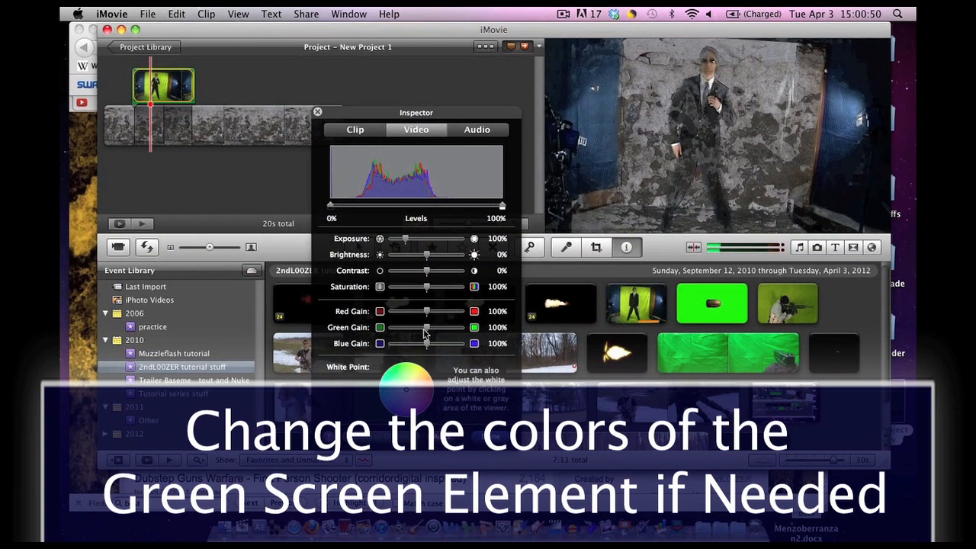
Set the keyed clip's Green Gain 70%, Red Gain 89%, Blue Gain 83%
left_click_drag(447, 327, 425, 328)
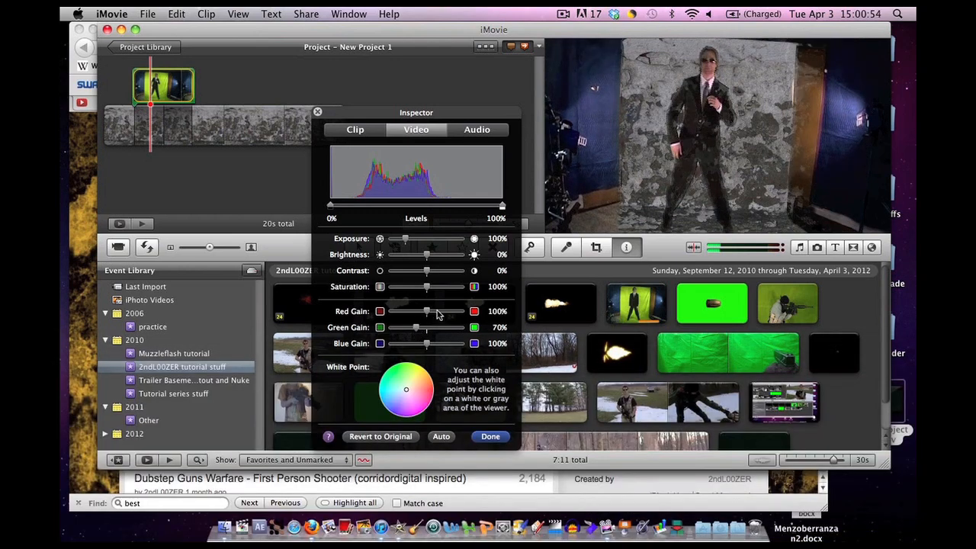
left_click_drag(438, 327, 416, 326)
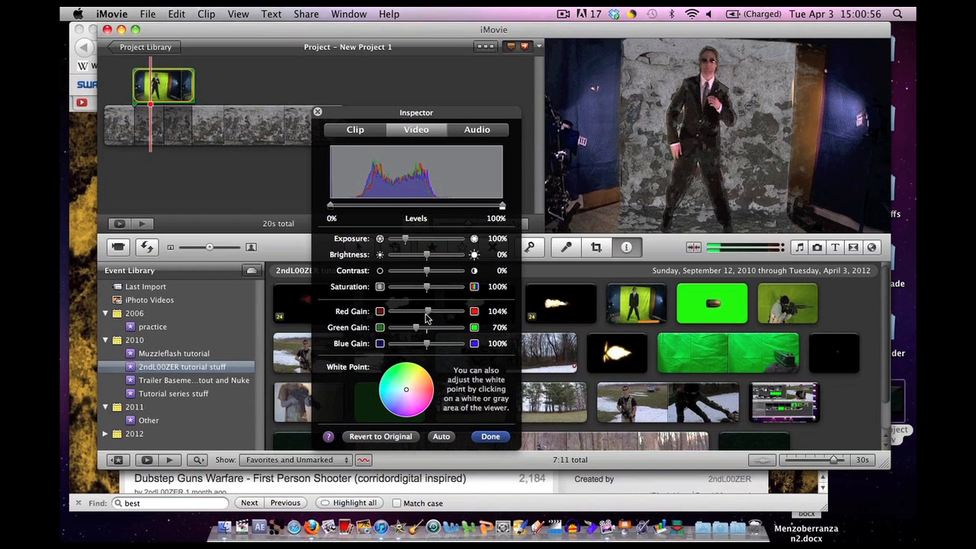
left_click_drag(435, 311, 423, 312)
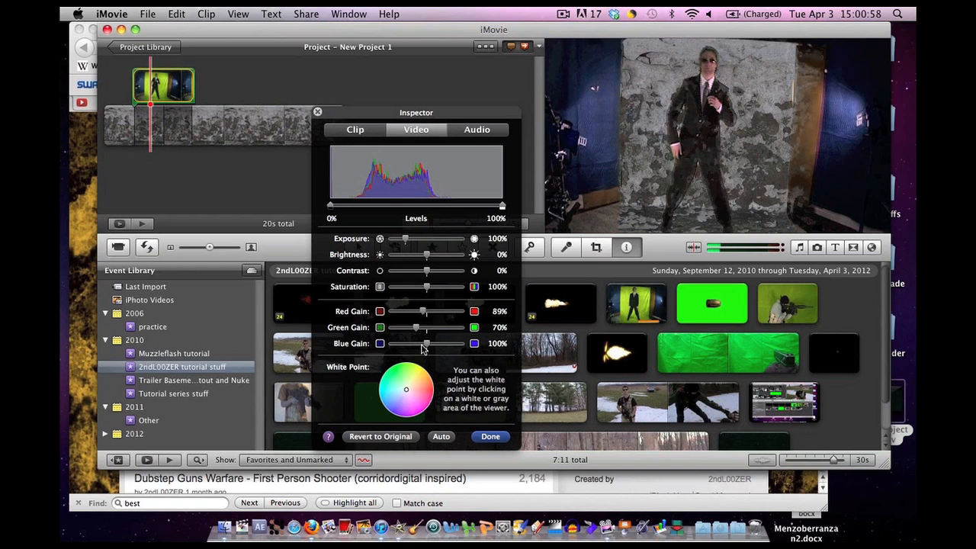
left_click_drag(427, 344, 418, 343)
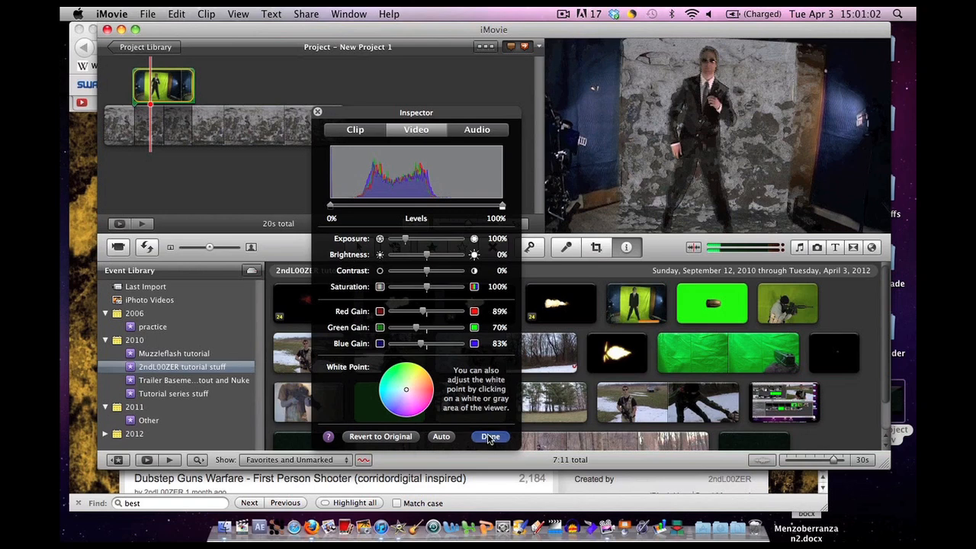
left_click(490, 436)
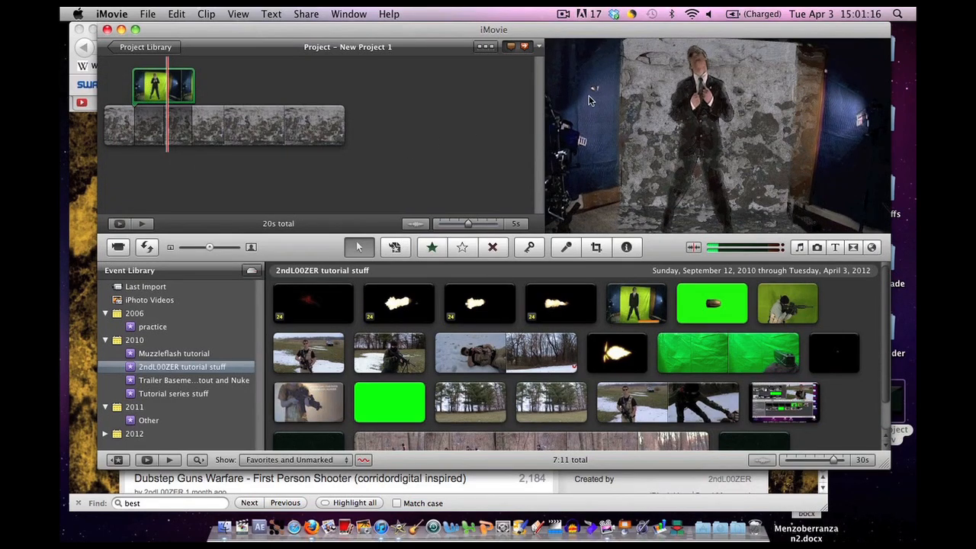
mouse_move(876, 97)
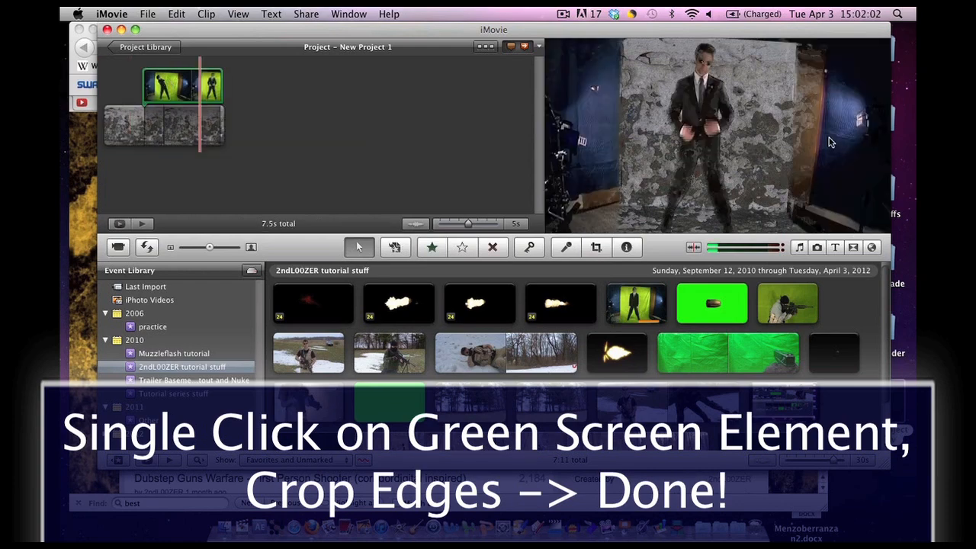
Crop the suited man's overlay inward so the studio edges are hidden
left_click(182, 86)
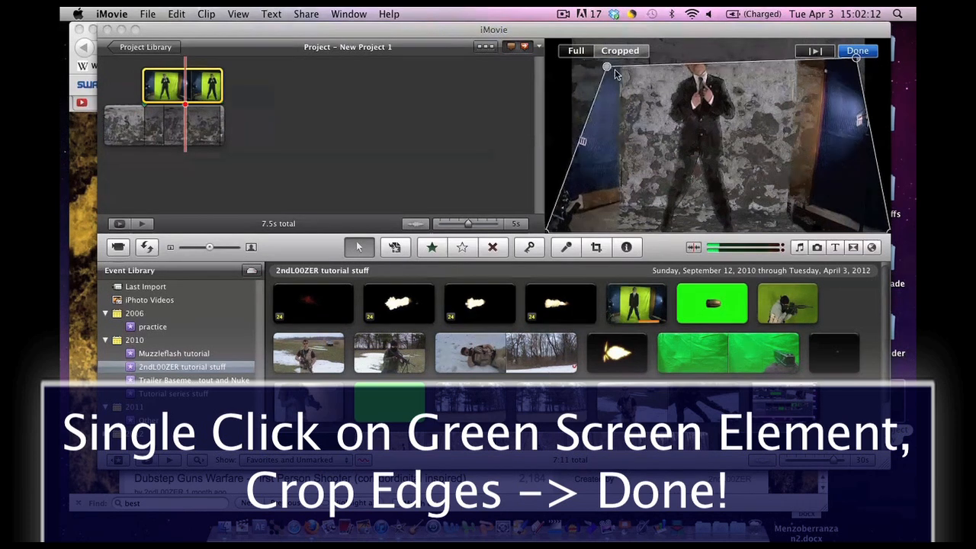
left_click_drag(608, 67, 689, 73)
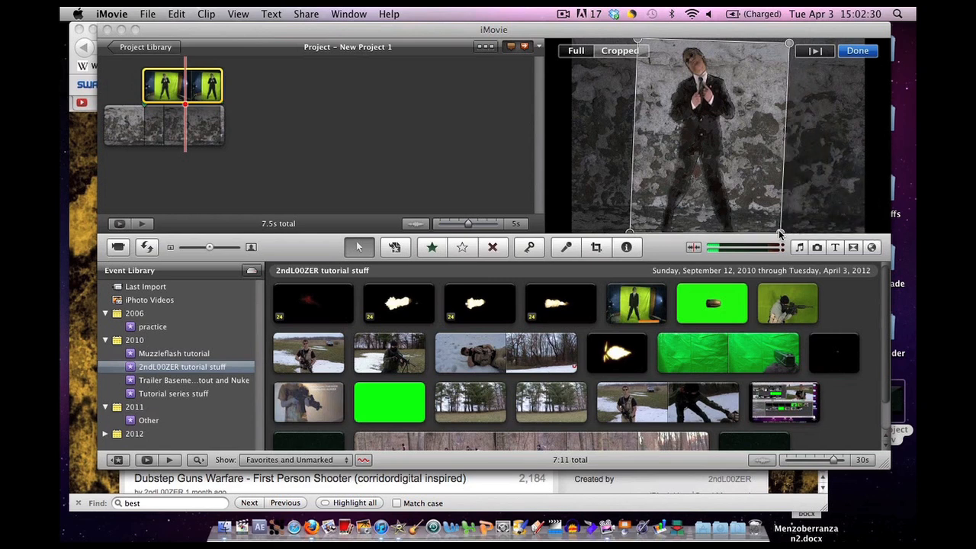
left_click(857, 50)
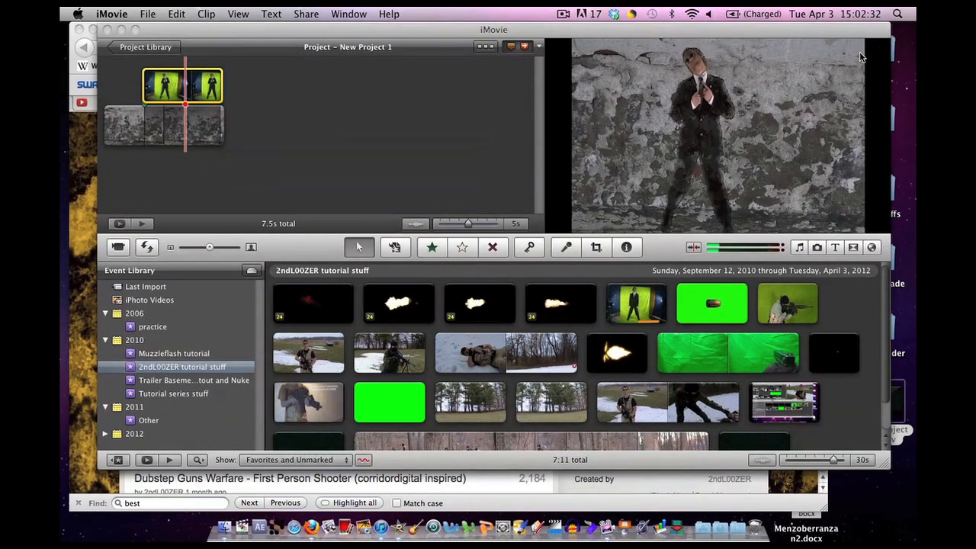
left_click(183, 84)
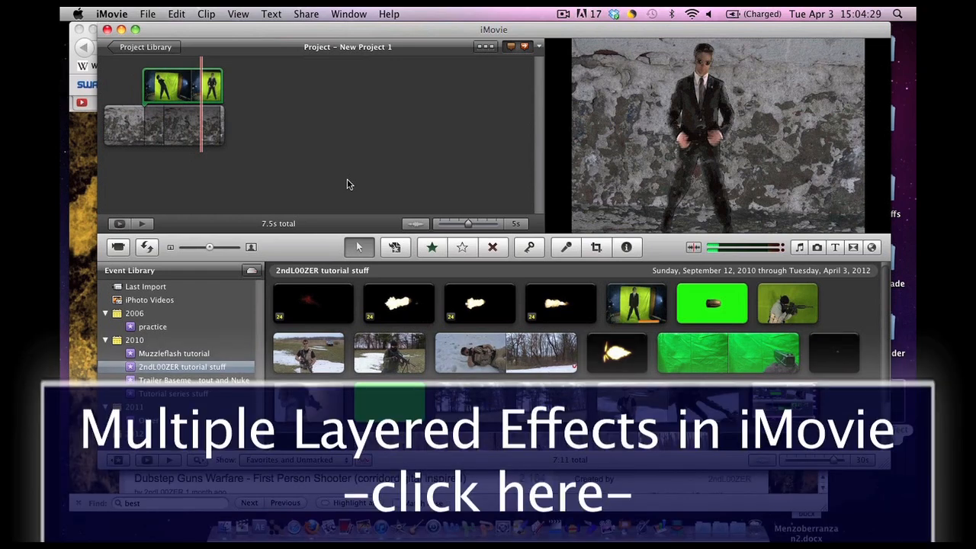
mouse_move(446, 151)
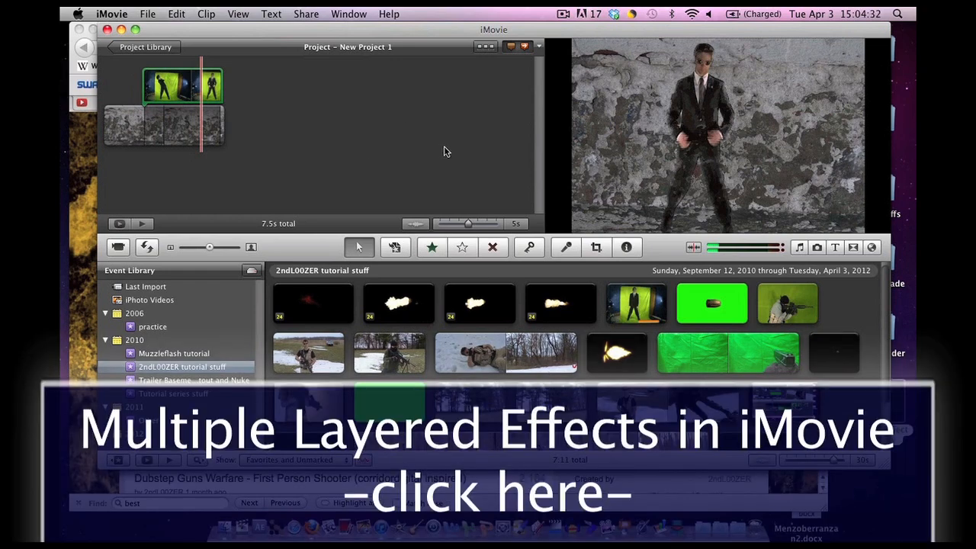
mouse_move(373, 125)
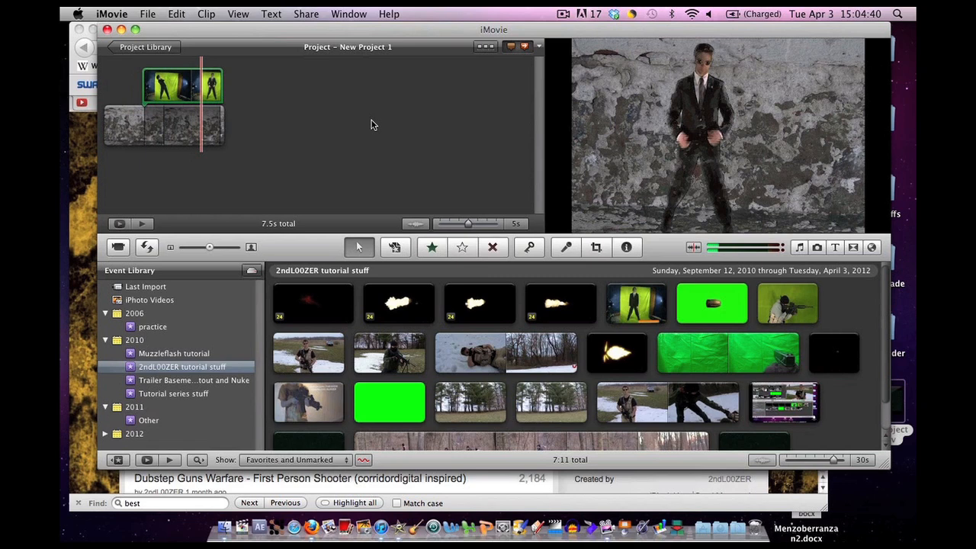
mouse_move(340, 137)
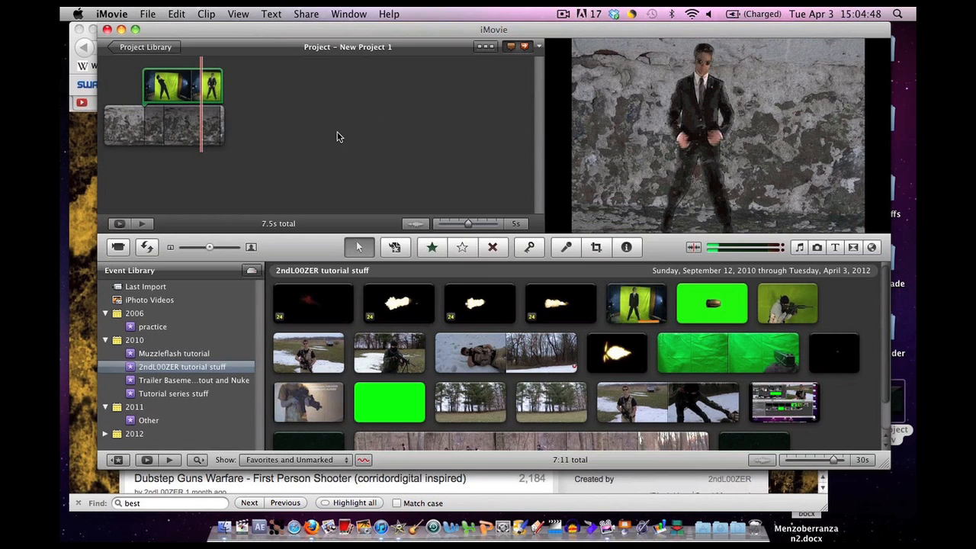
mouse_move(423, 144)
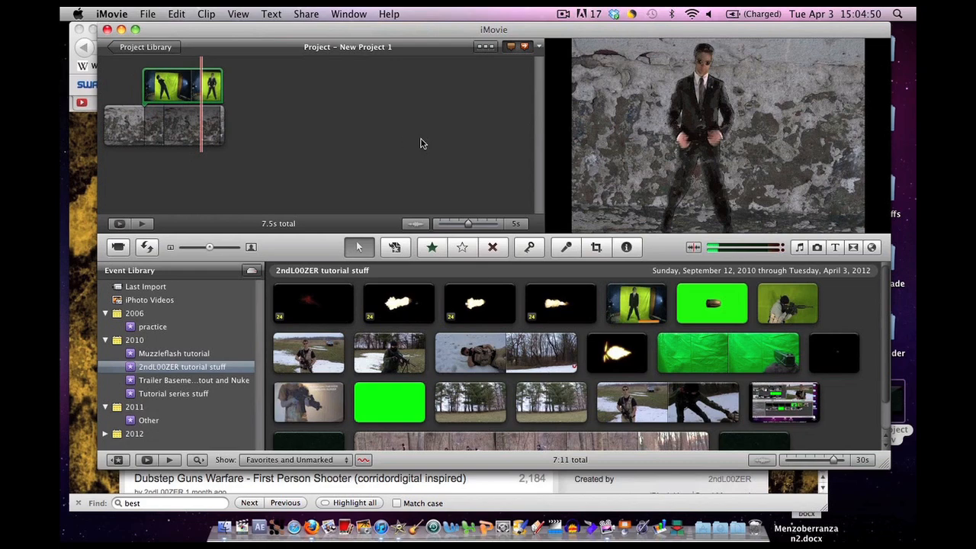
mouse_move(684, 138)
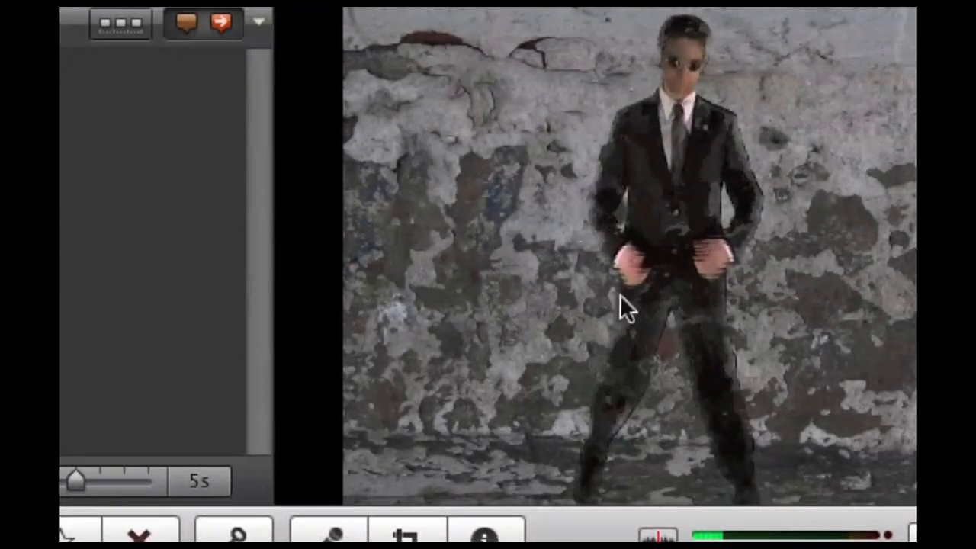
mouse_move(648, 395)
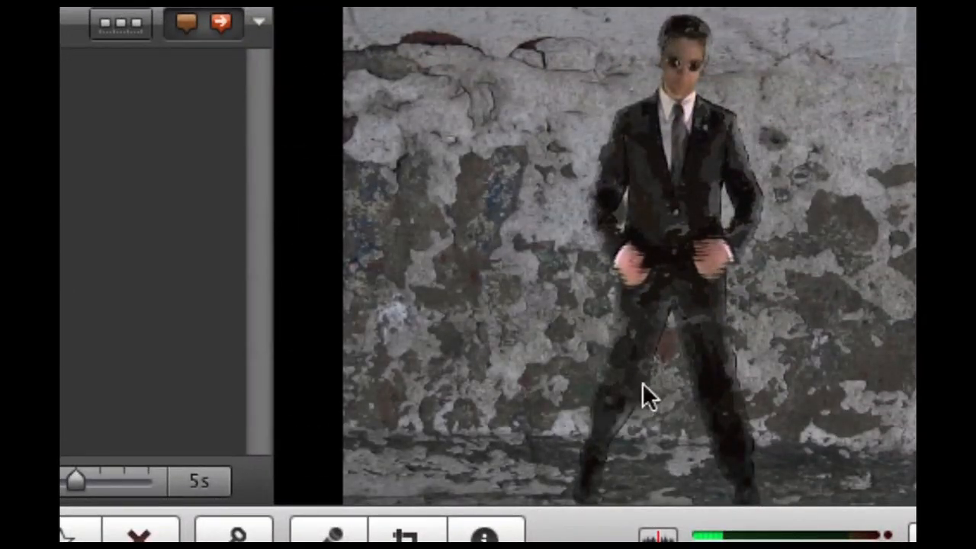
mouse_move(557, 180)
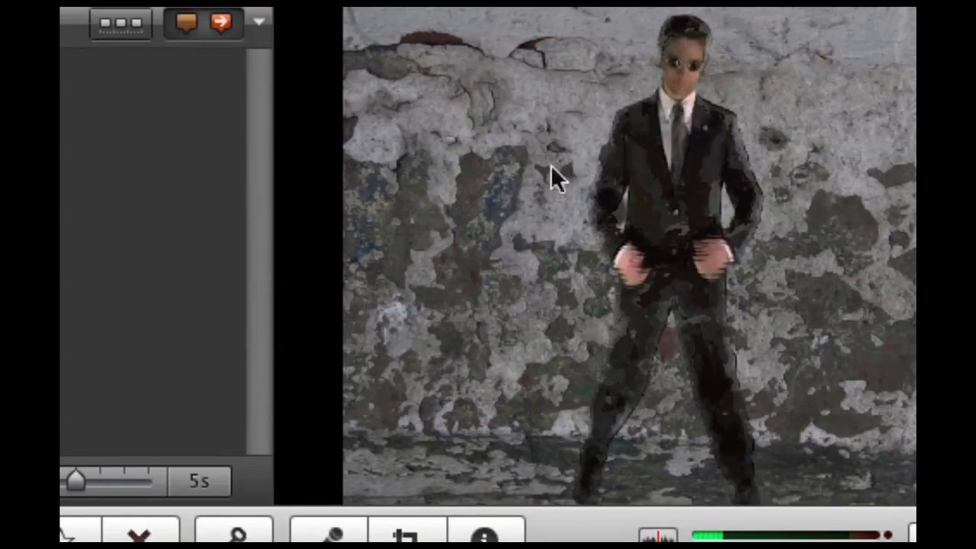
mouse_move(701, 200)
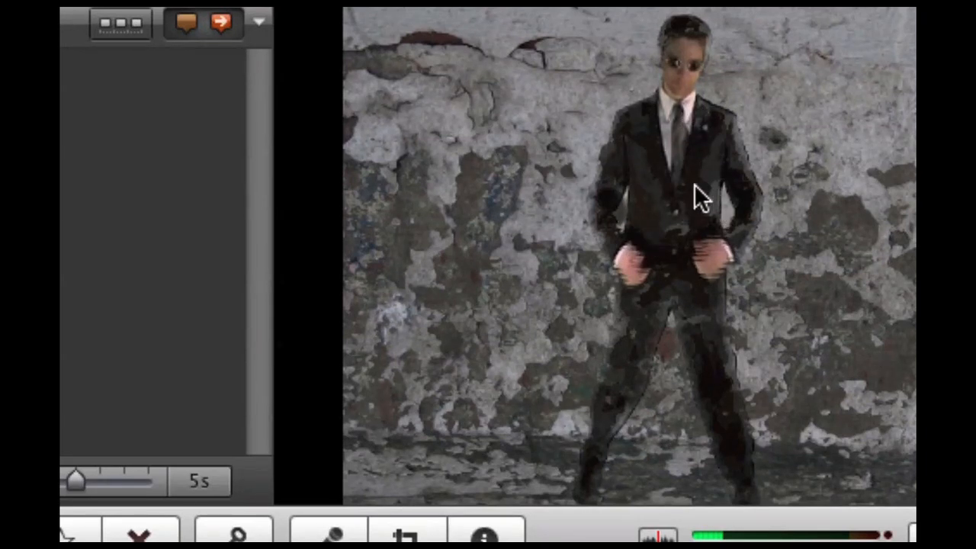
mouse_move(708, 207)
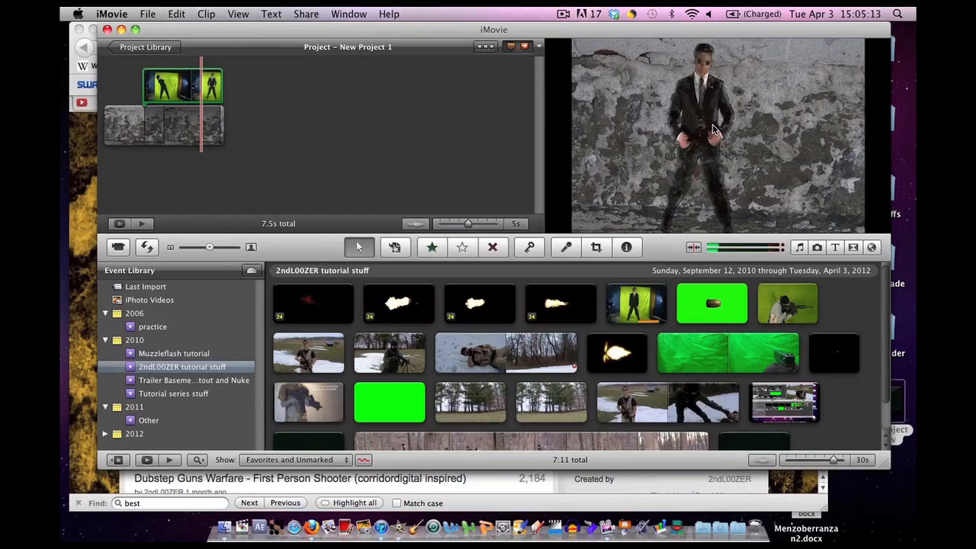
mouse_move(397, 131)
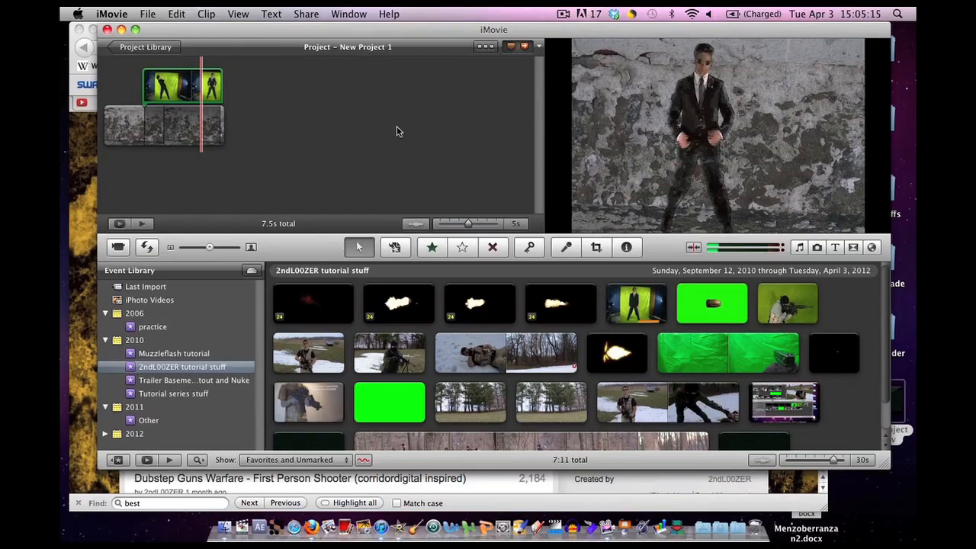